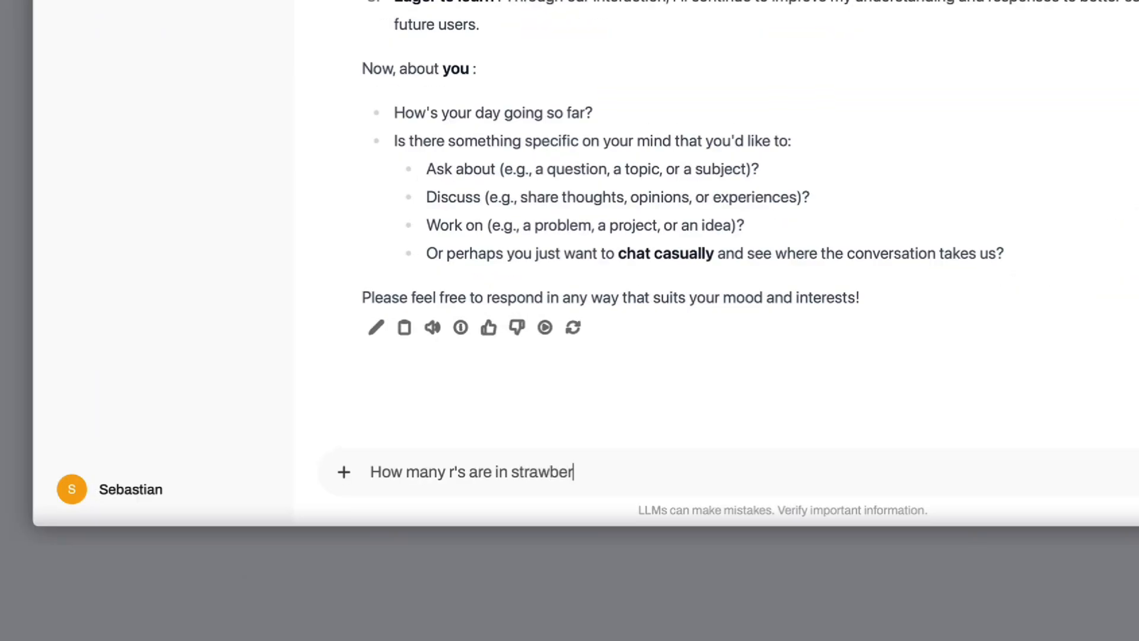
Step: Send the 'how many r's in strawberry' question to nemotron and follow its streamed step-by-step answer
key("Return")
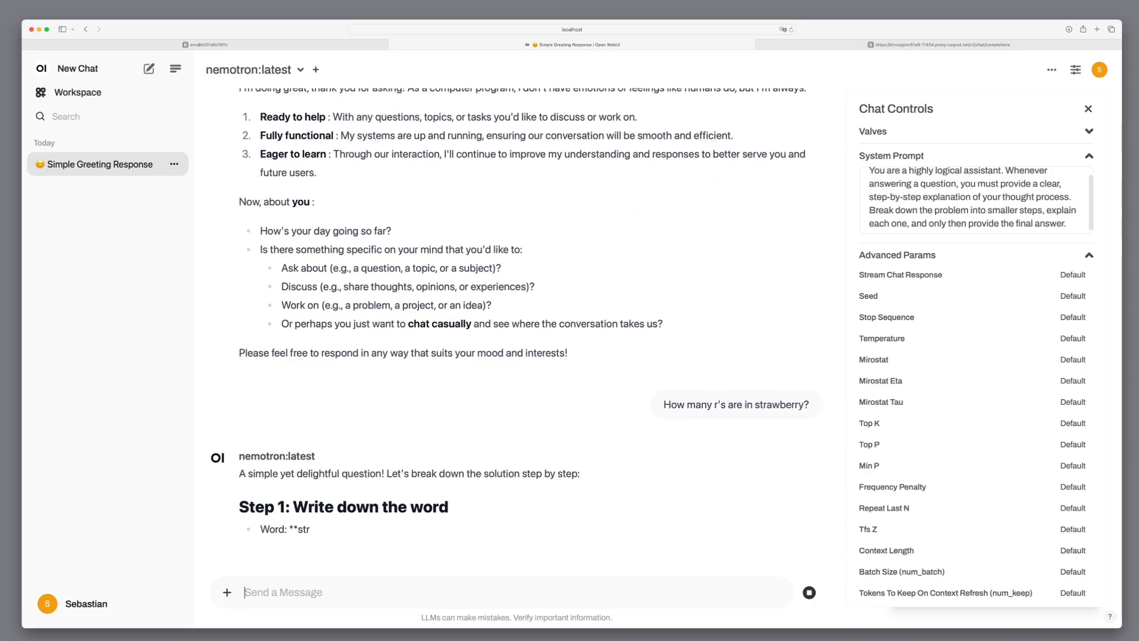
scroll("down", 3)
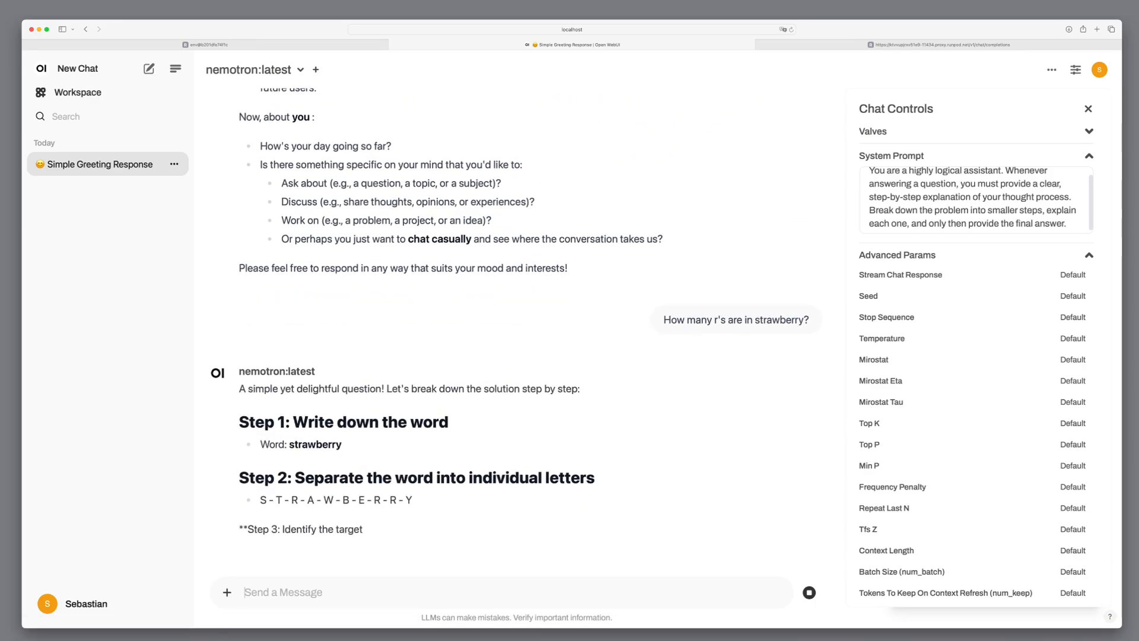
left_click(943, 44)
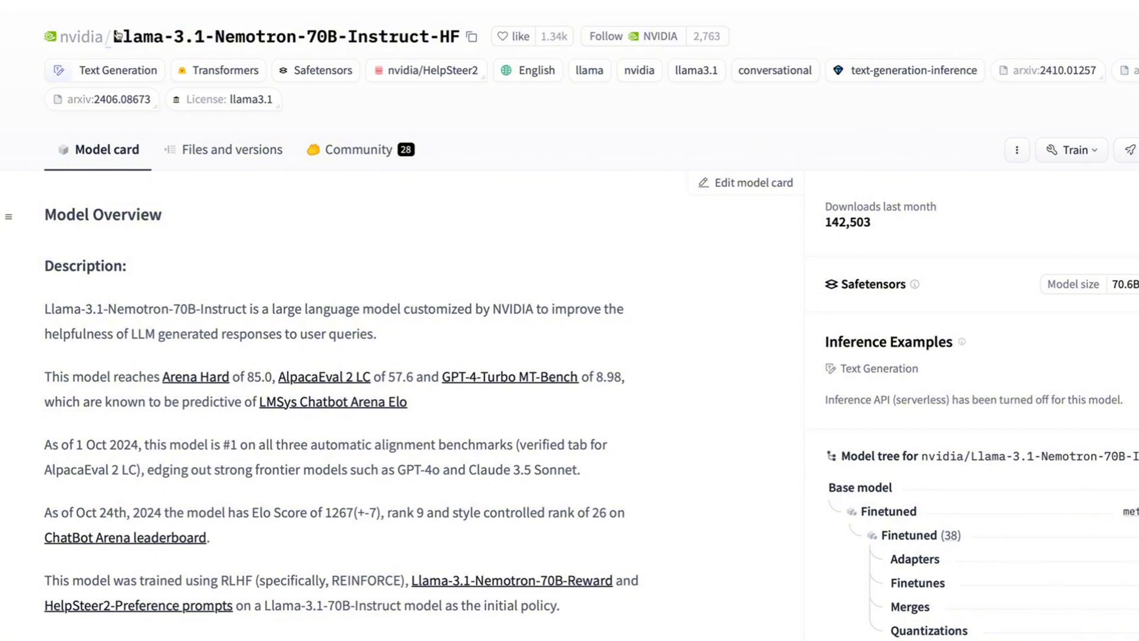
Step: Switch to the Hugging Face tab showing the nvidia/Llama-3.1-Nemotron-70B-Instruct-HF model card
double_click(226, 37)
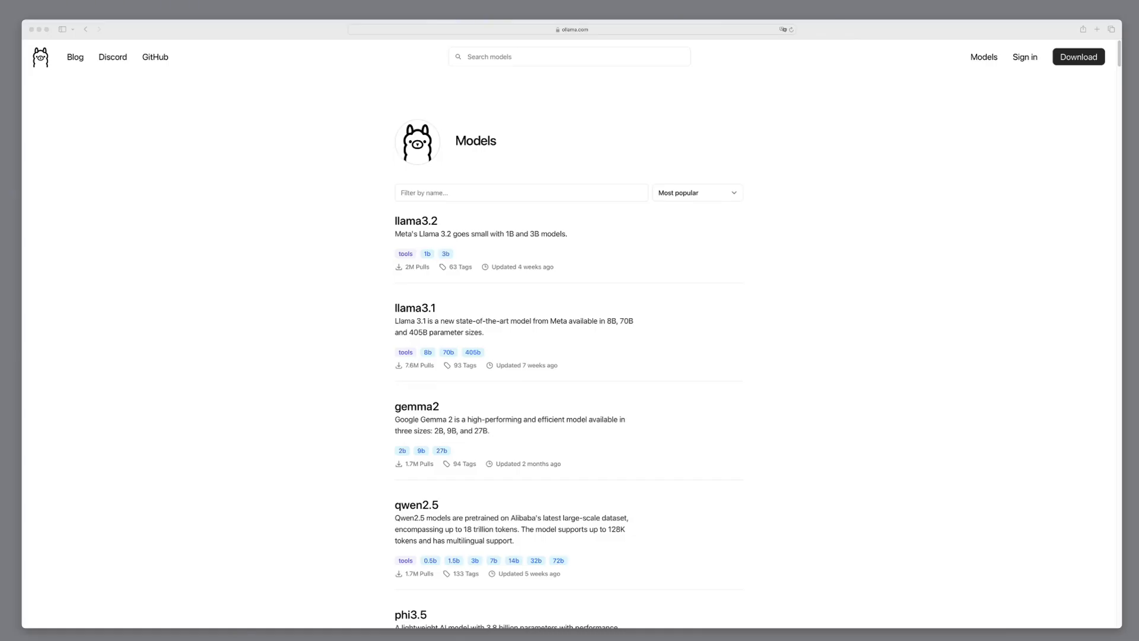
mouse_move(319, 186)
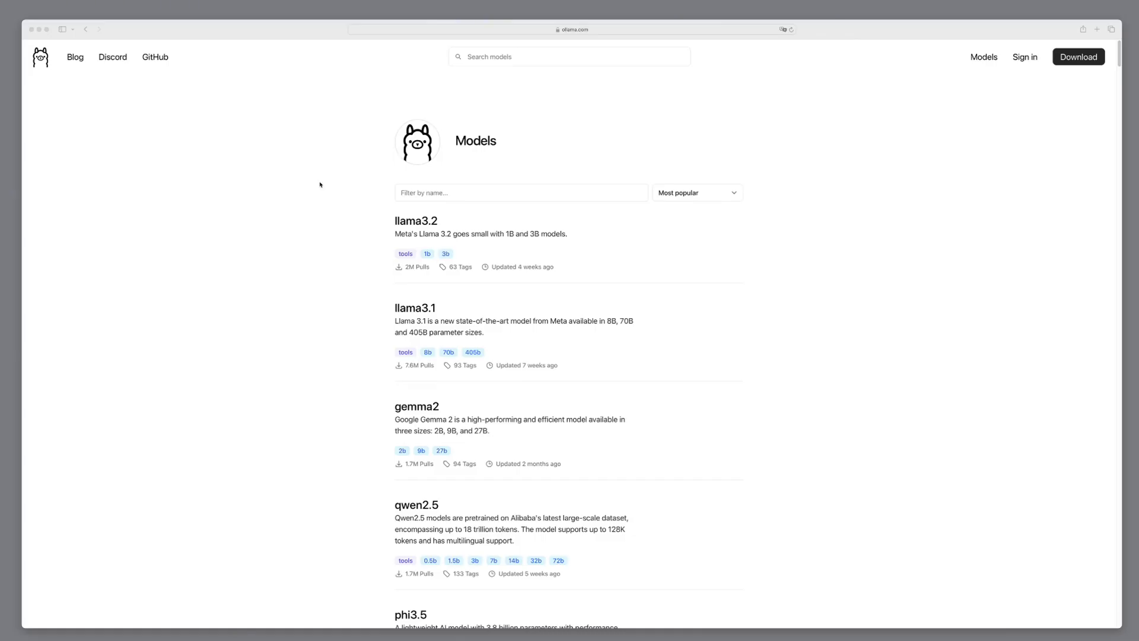
Step: Filter the Ollama models library for 'nem' and bring up the nemotron model page
type("n")
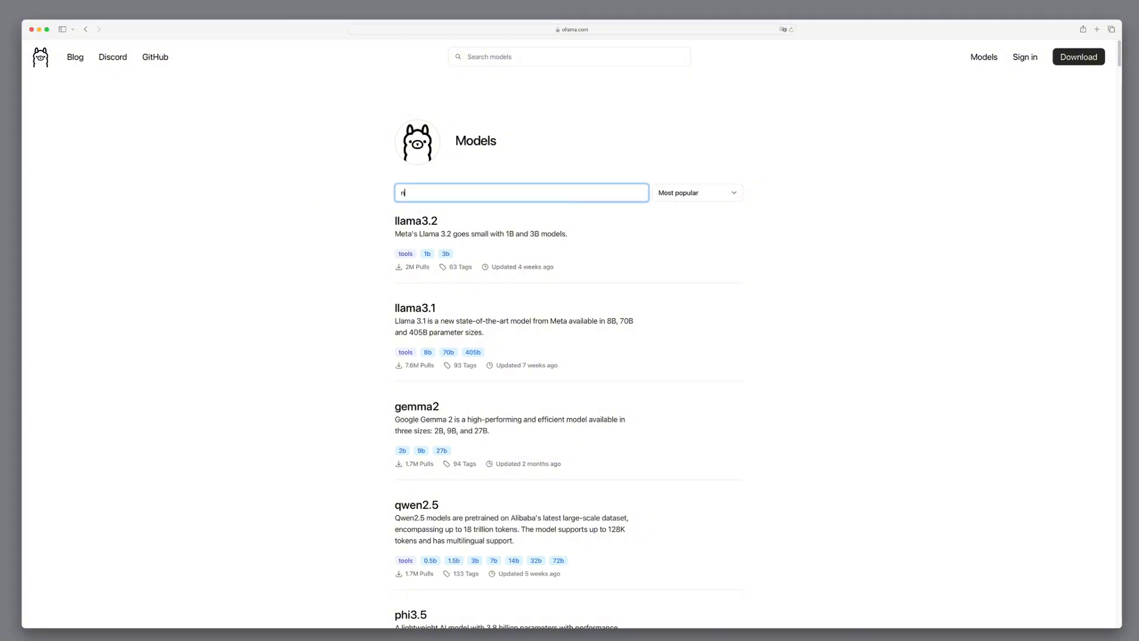
type("em")
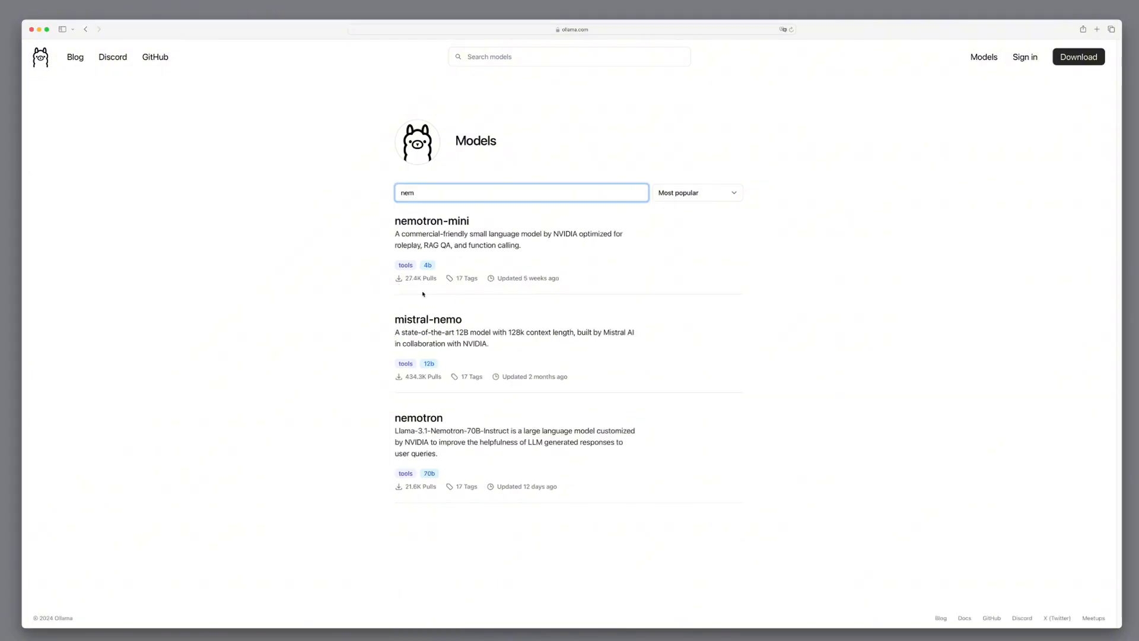
left_click(419, 417)
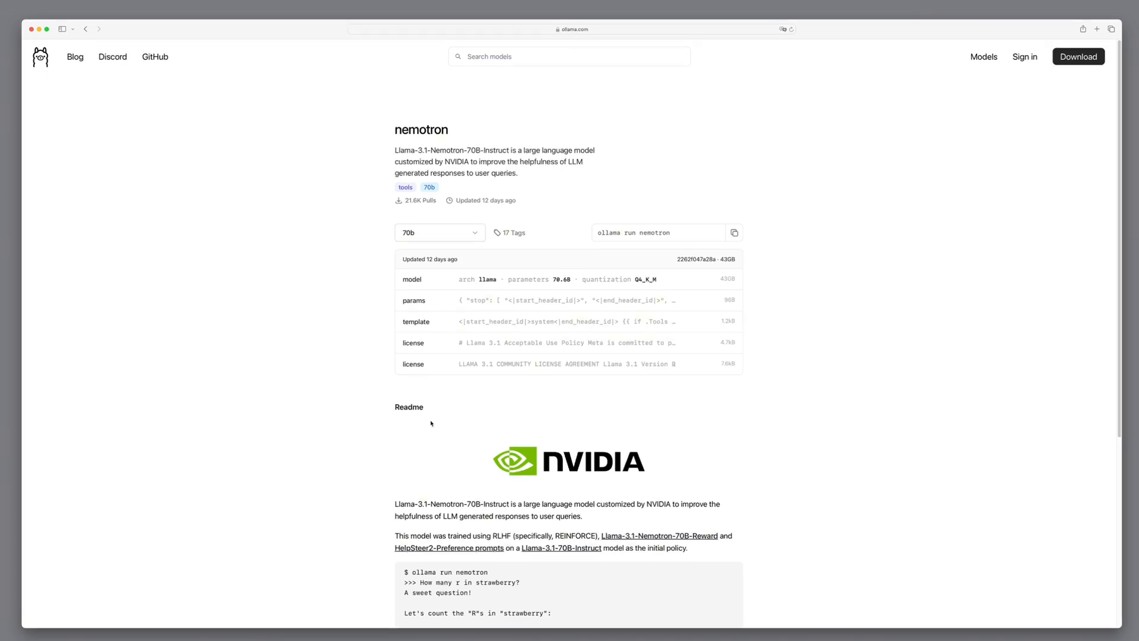
mouse_move(1031, 86)
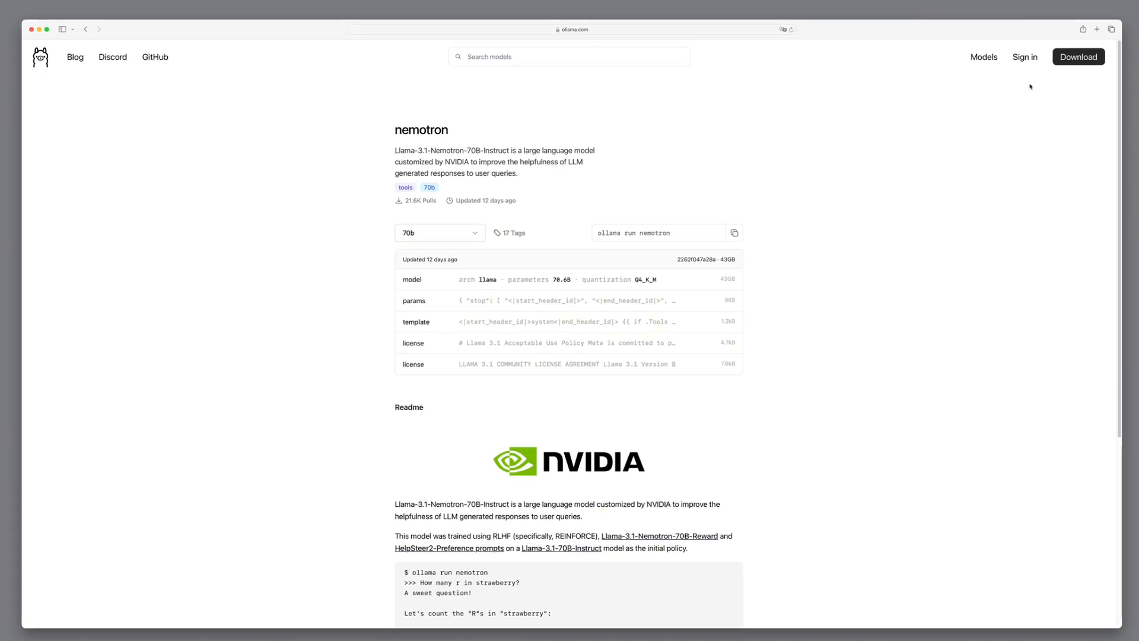
Step: Go to the Ollama download page and show the one-command Linux install instructions
left_click(1079, 57)
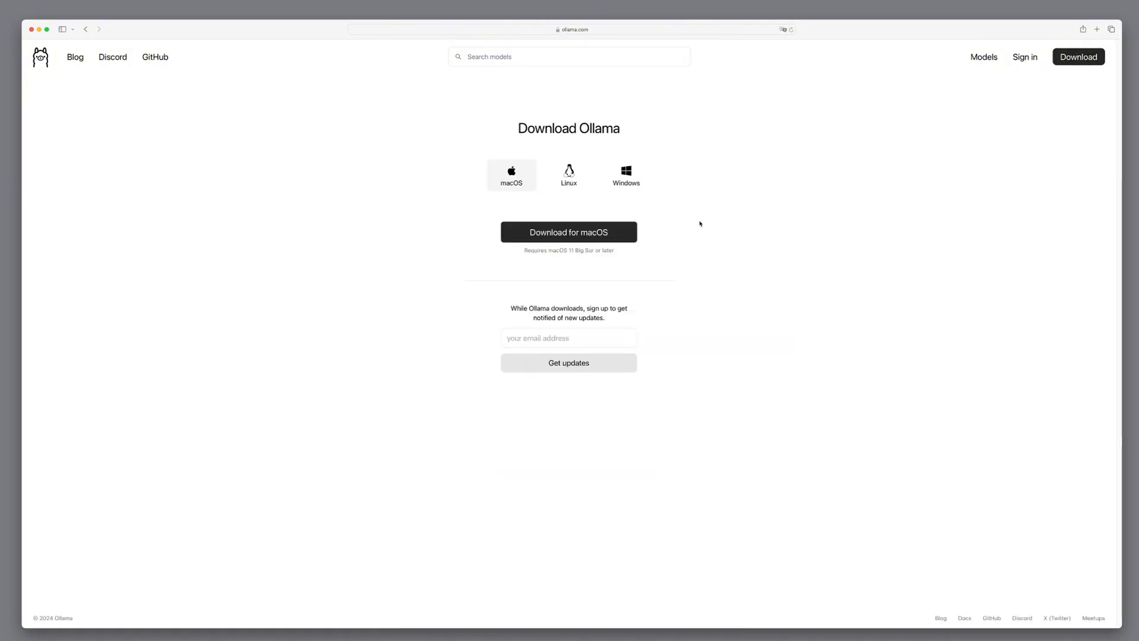
left_click(569, 175)
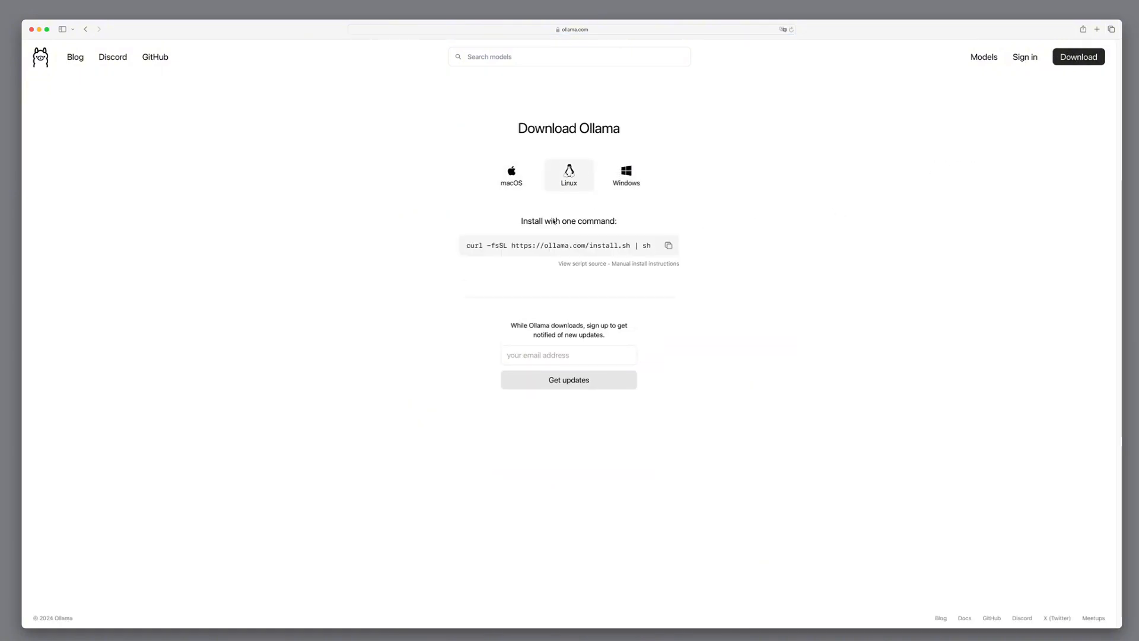
left_click(510, 175)
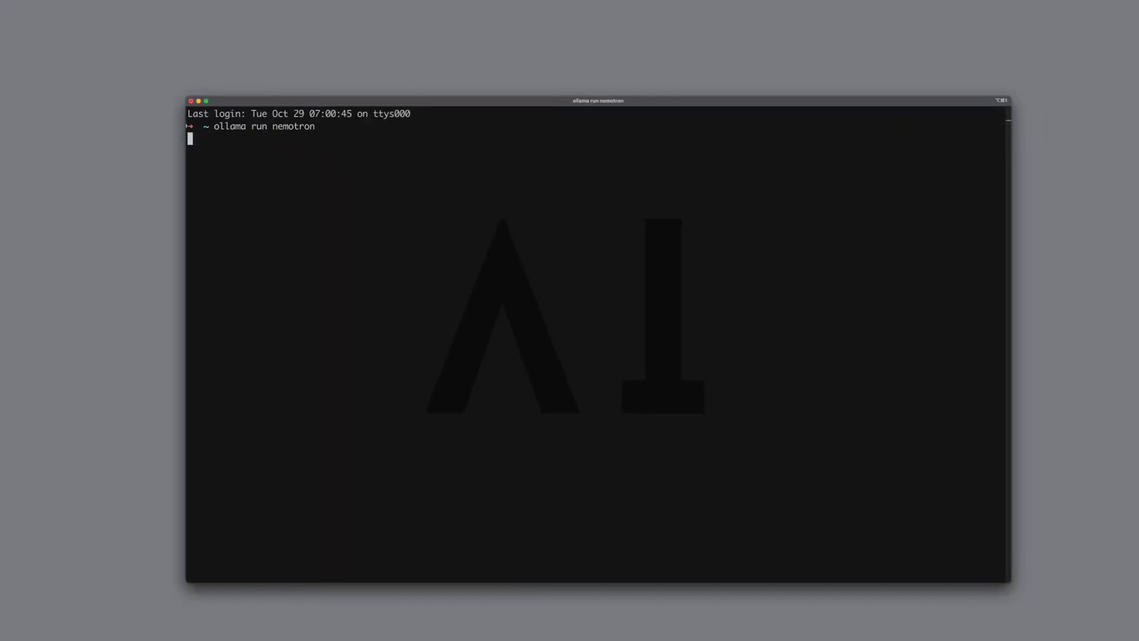
Step: Run 'ollama run nemotron' in the local terminal
key("Return")
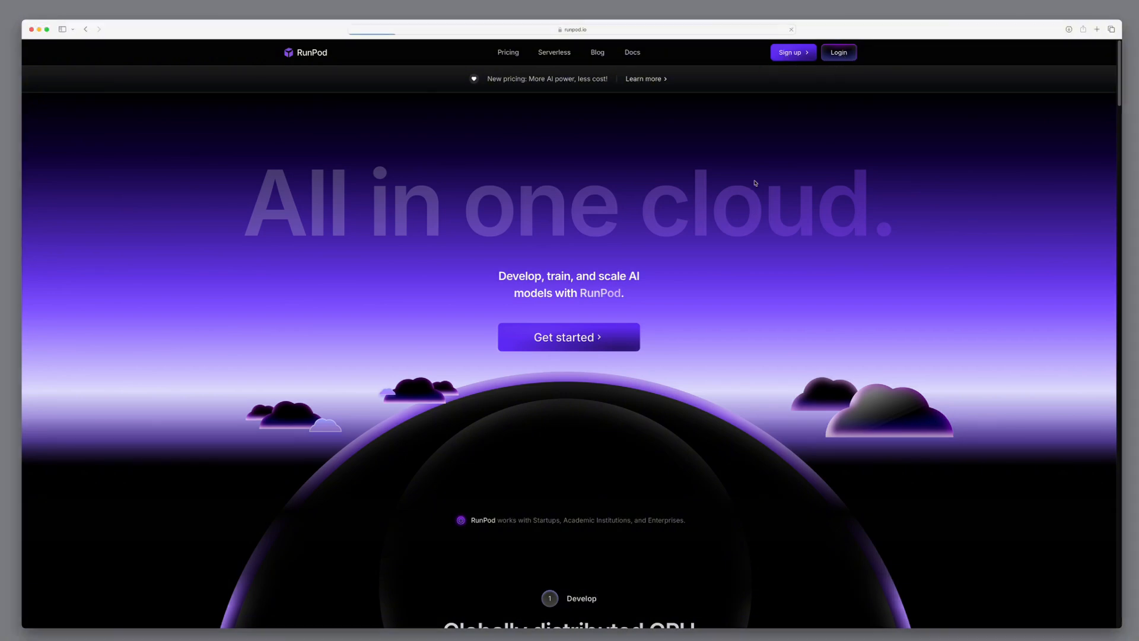
Step: Sign in to RunPod, check the Billing balance, then start deploying a new GPU pod from Pods
left_click(837, 51)
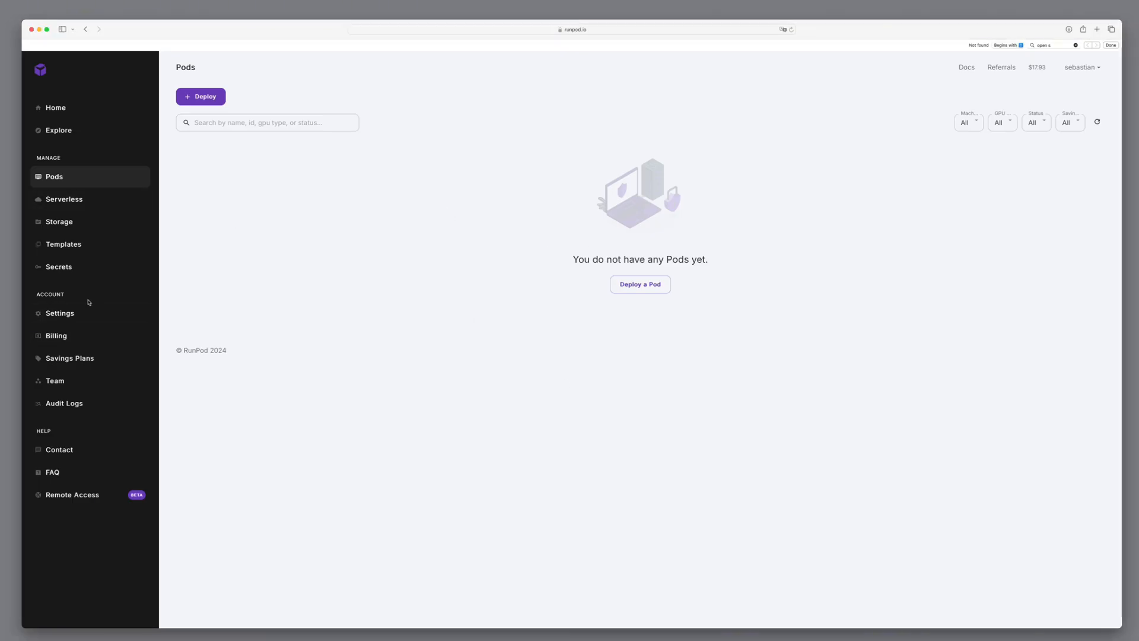
left_click(56, 334)
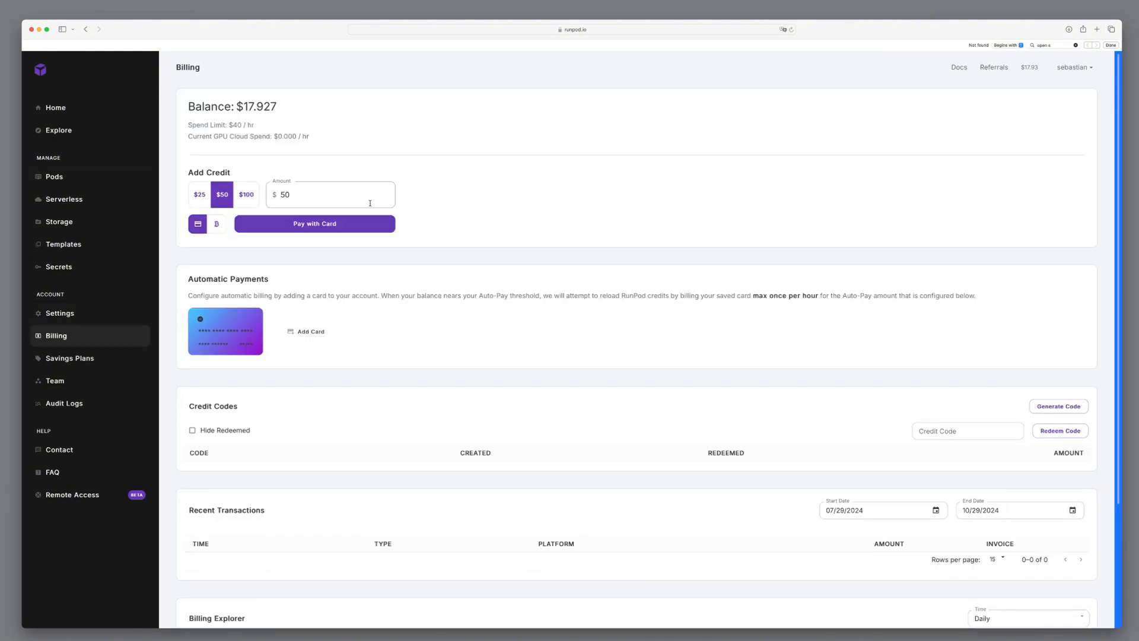
mouse_move(346, 116)
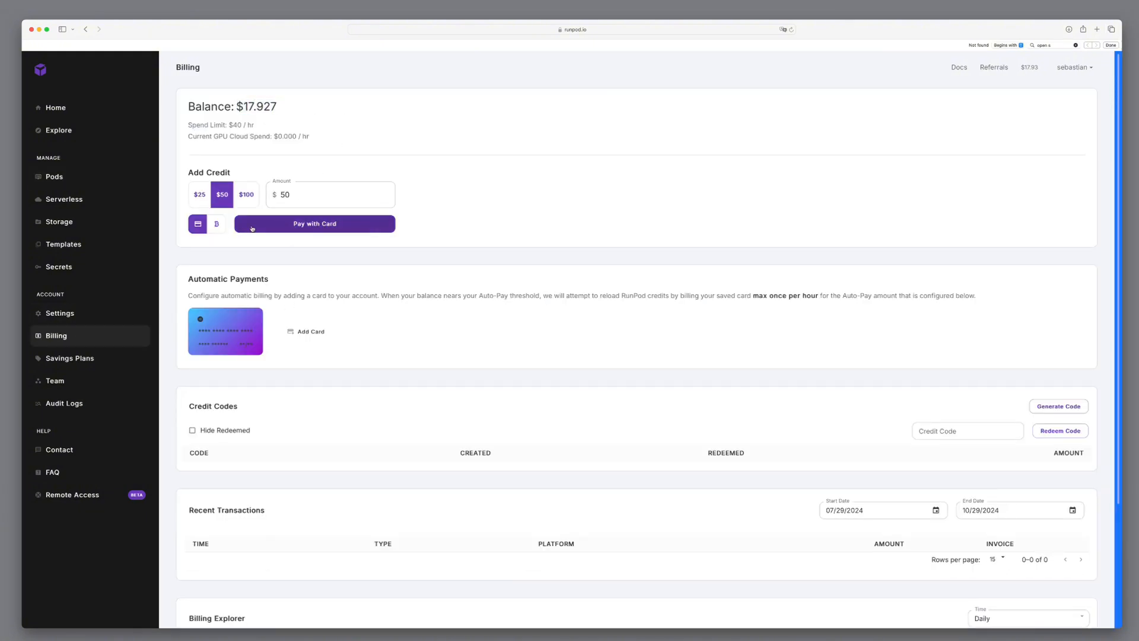
mouse_move(54, 176)
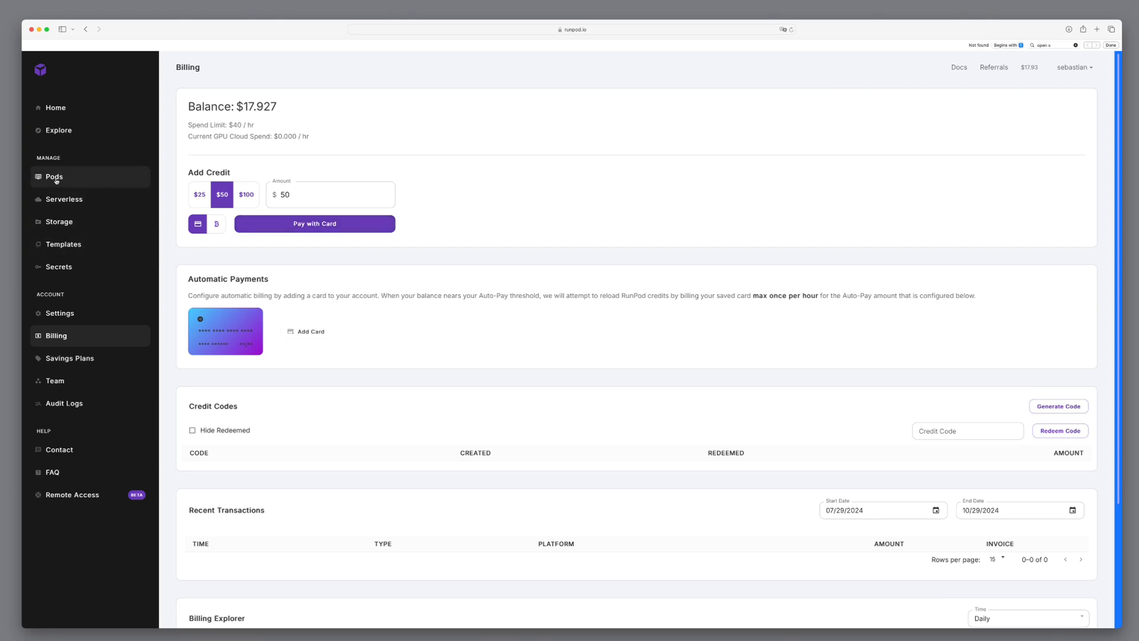
left_click(53, 177)
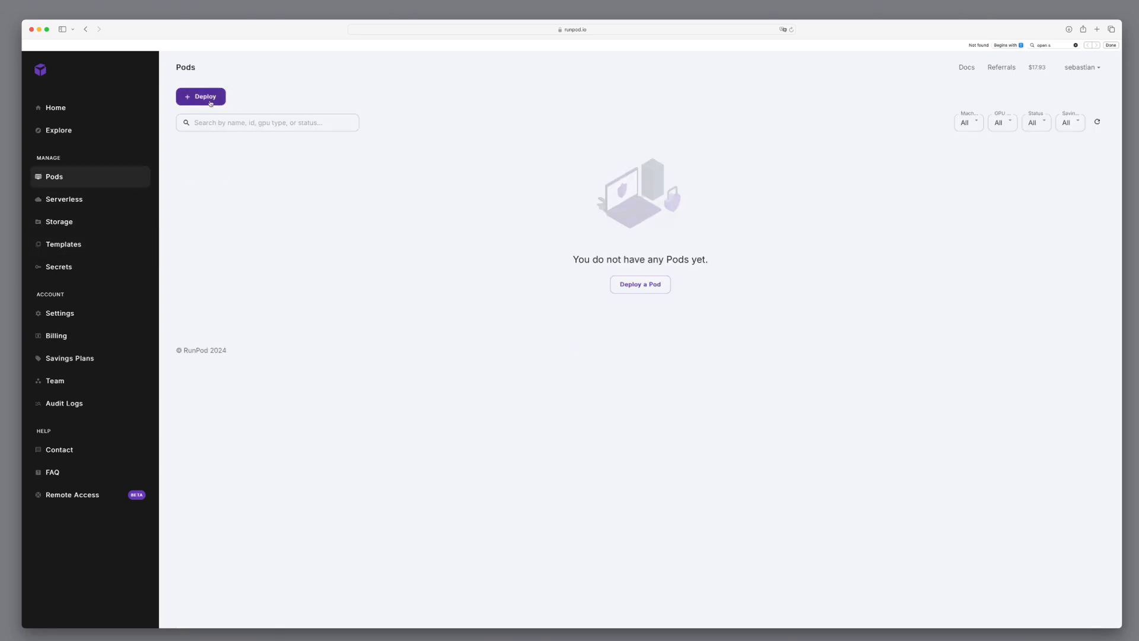
left_click(201, 96)
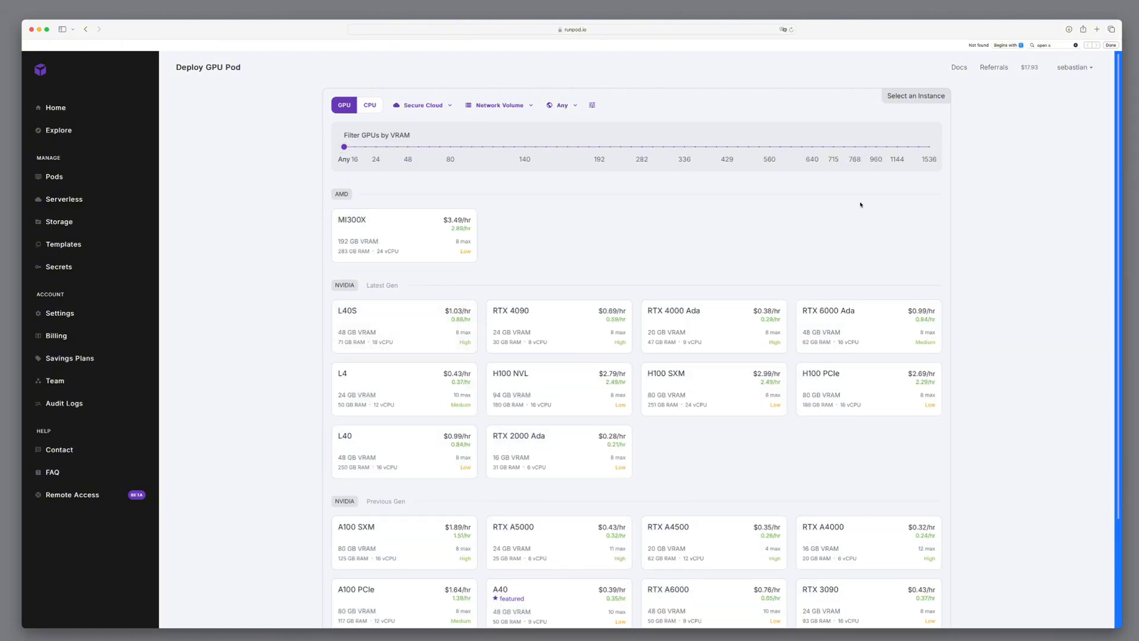
mouse_move(753, 506)
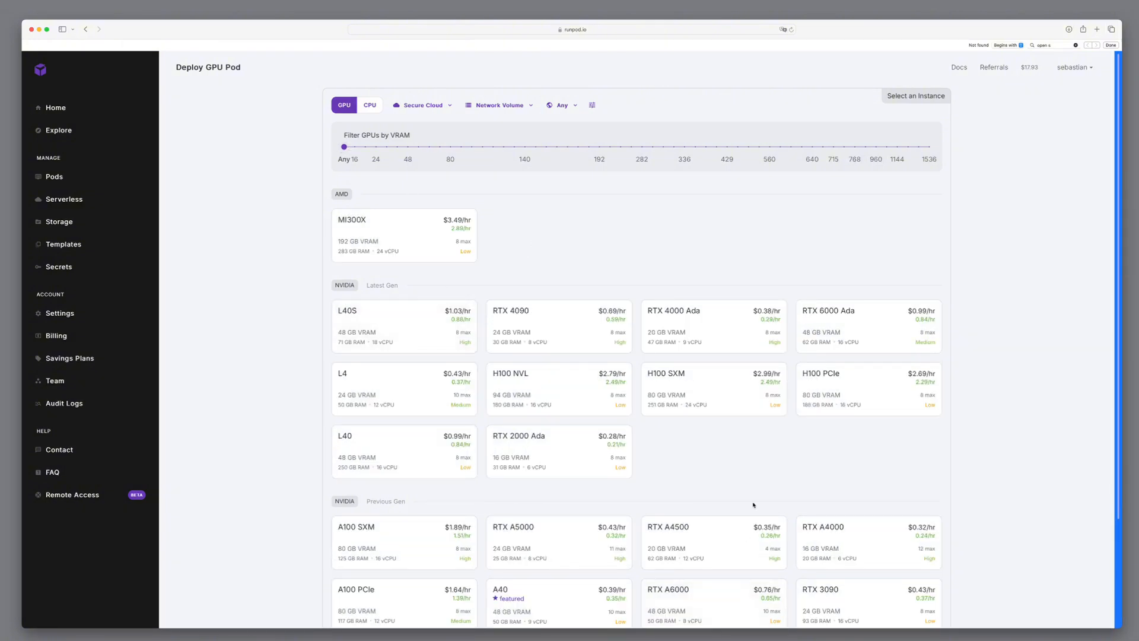
Step: Select the RTX A6000 GPU and name the pod 'nemotron', then go into its template overrides
scroll("down", 3)
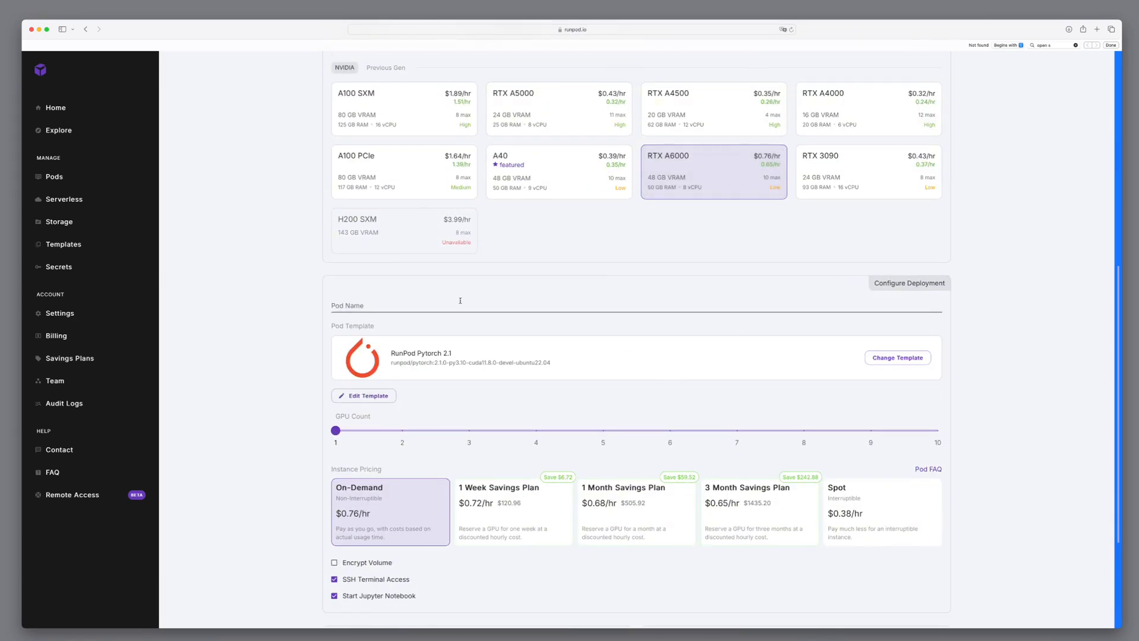
type("nemo")
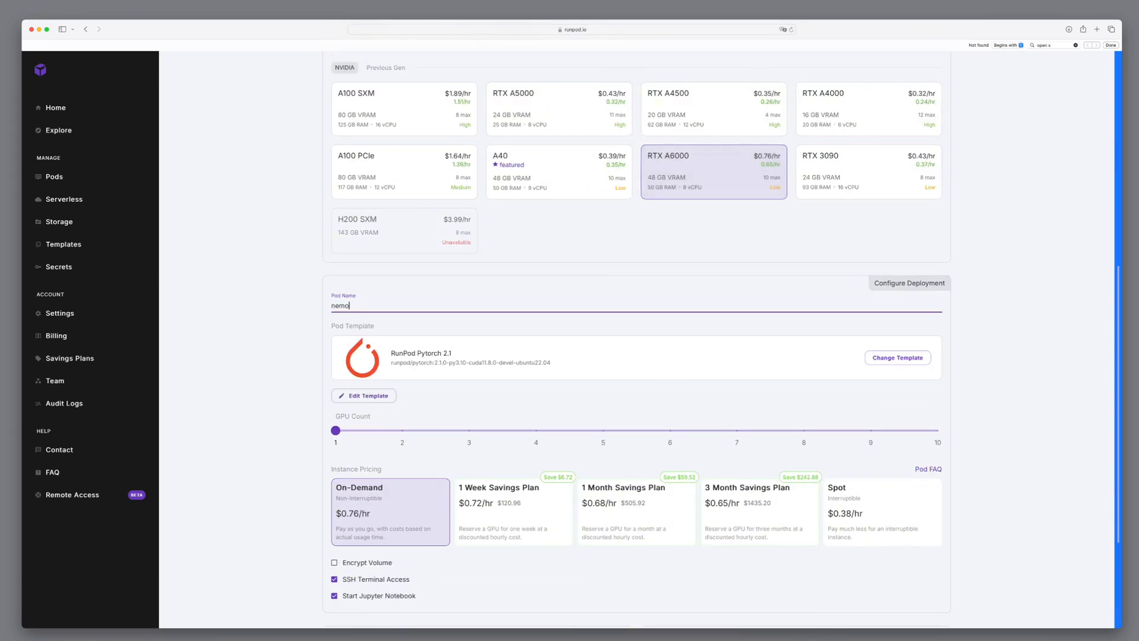
type("tron")
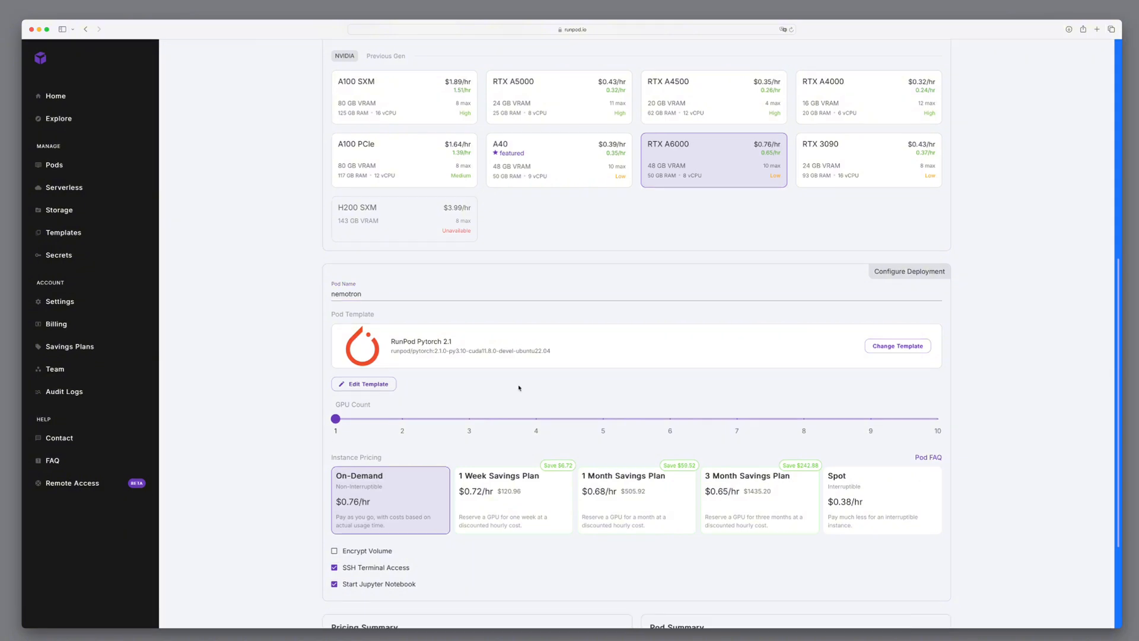
left_click(363, 383)
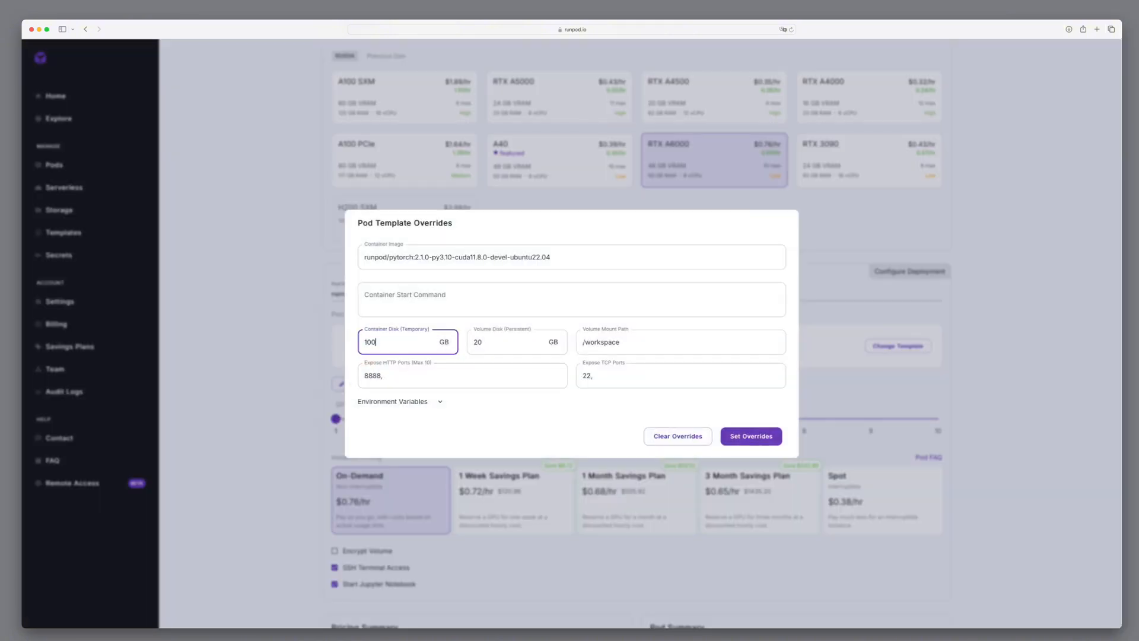
Step: Add port 11434 to the exposed HTTP ports alongside 8888 and apply the template overrides
left_click(516, 342)
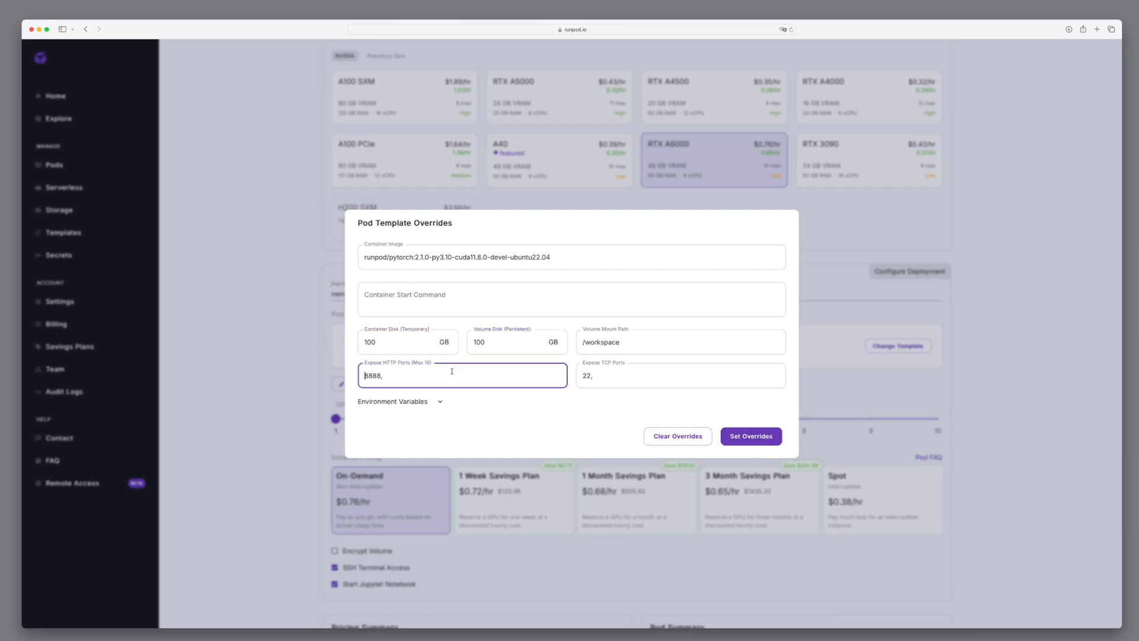
type("11")
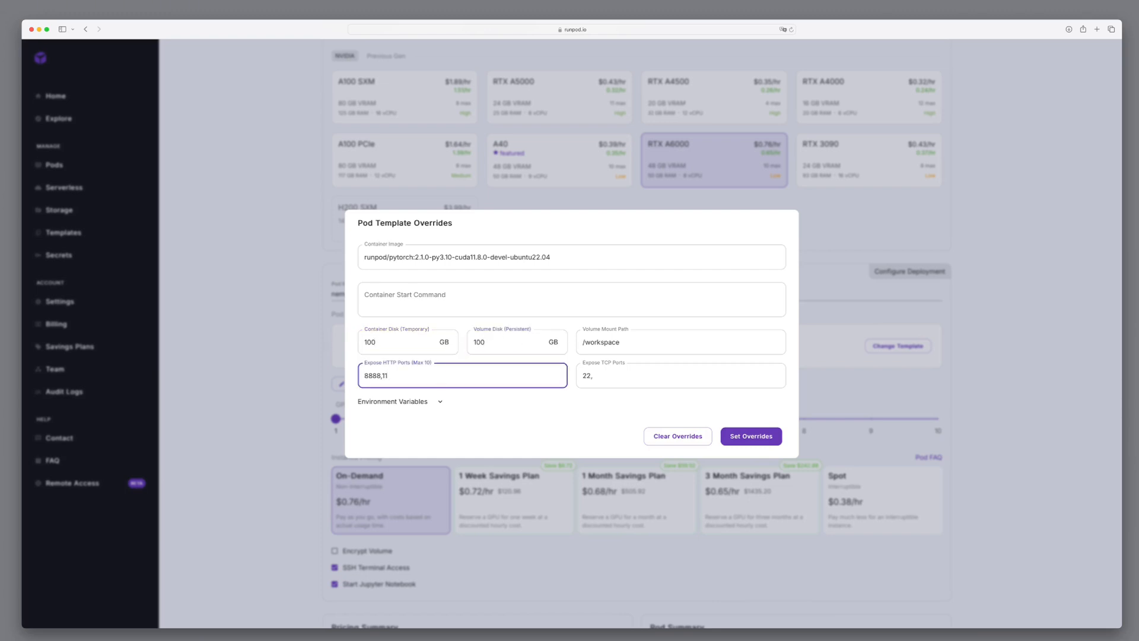
type("434")
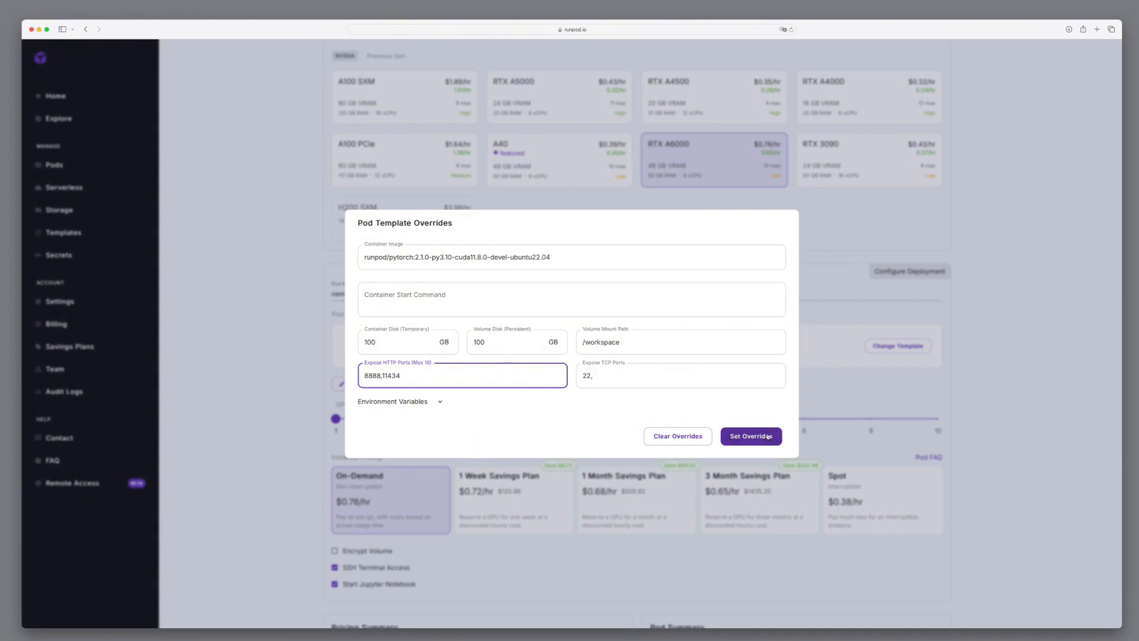
left_click(750, 435)
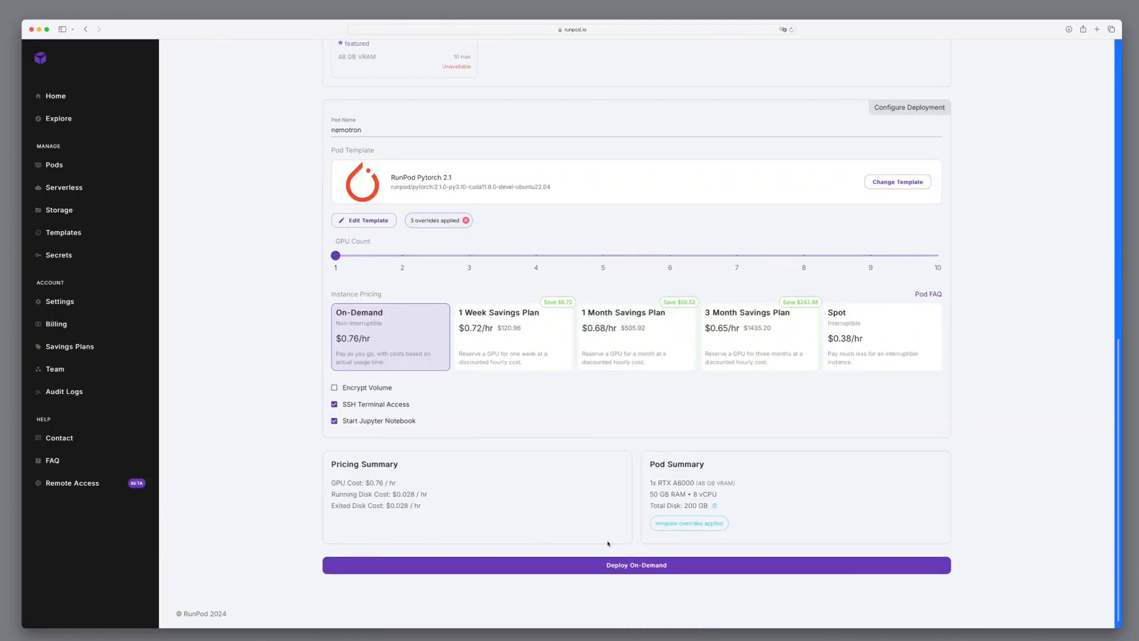
Step: Deploy the nemotron pod on demand and expand its details in the Pods list
left_click(635, 565)
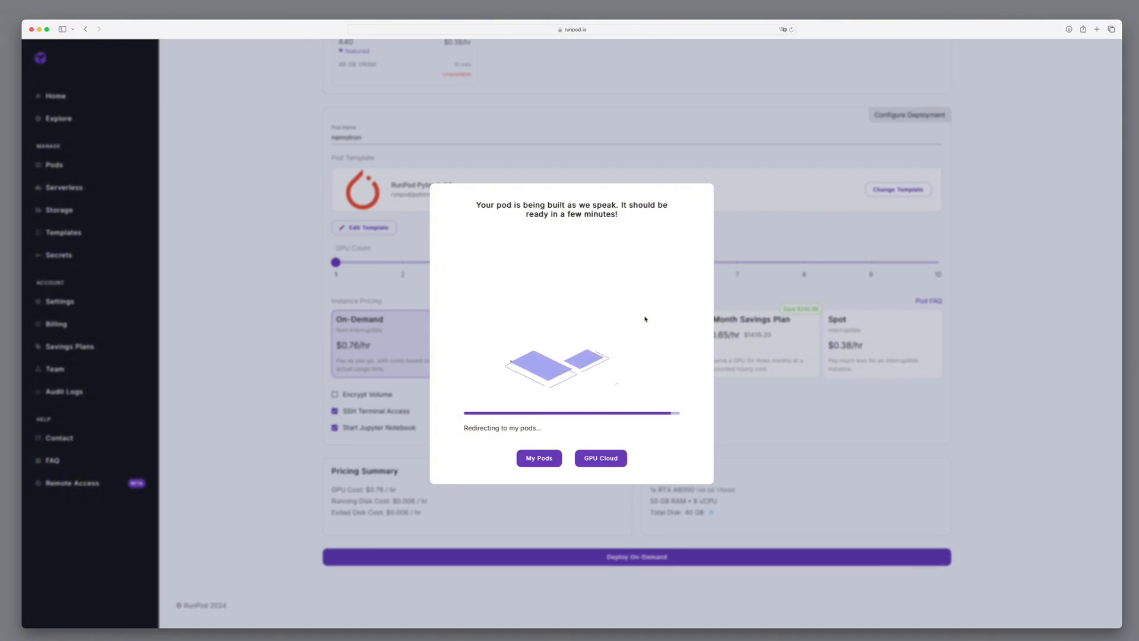
left_click(539, 458)
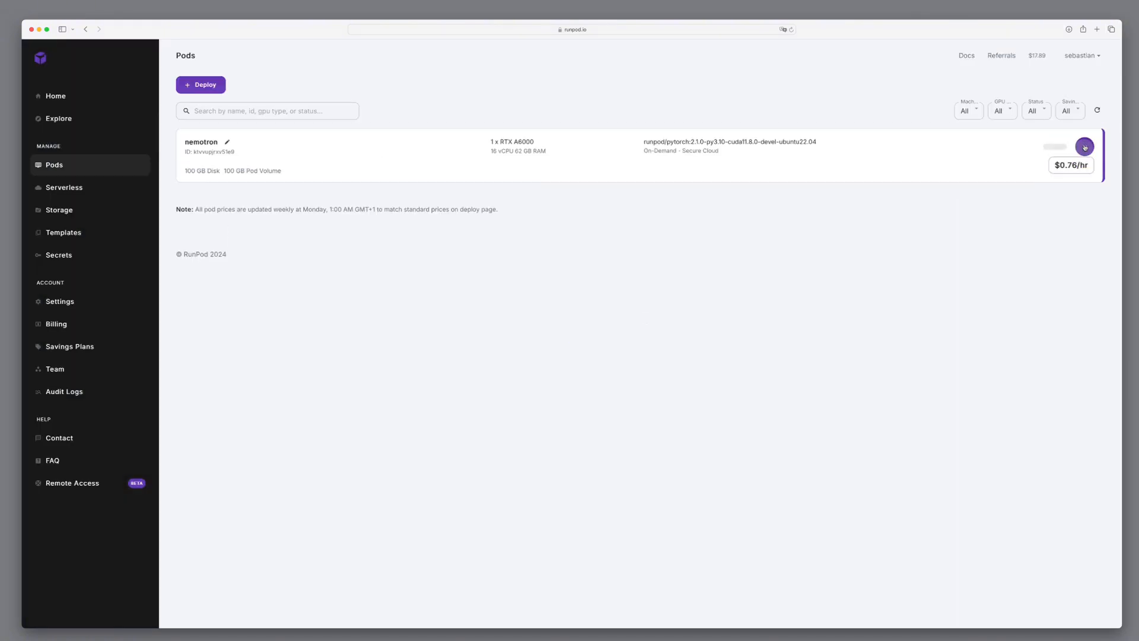
left_click(1083, 146)
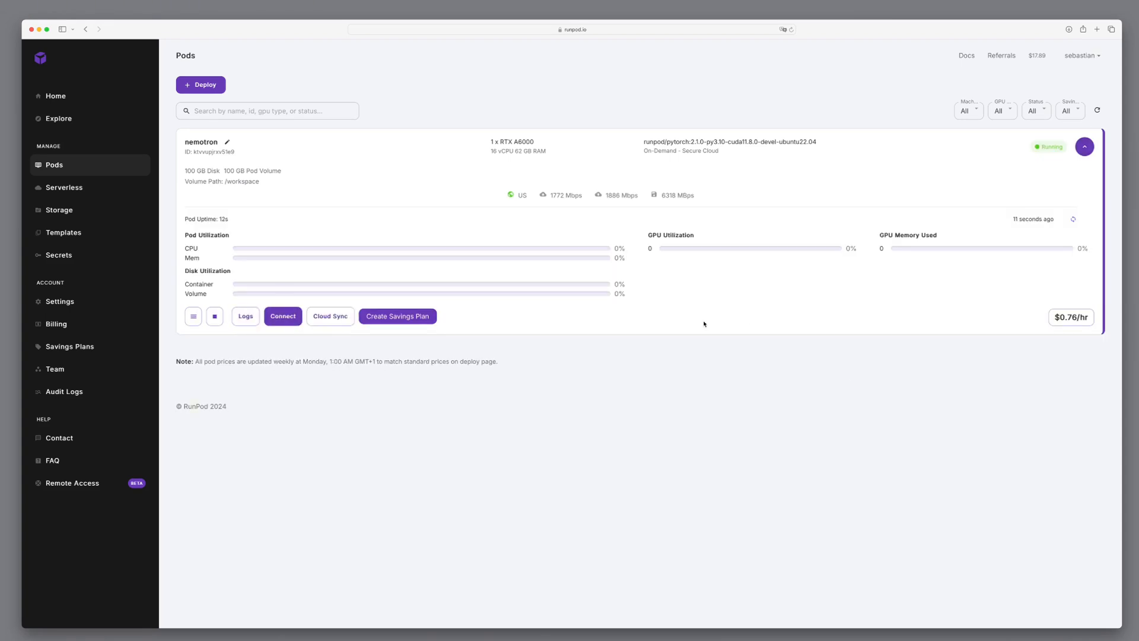
Step: Start the pod's web terminal and connect to it in the browser at a root shell
left_click(282, 315)
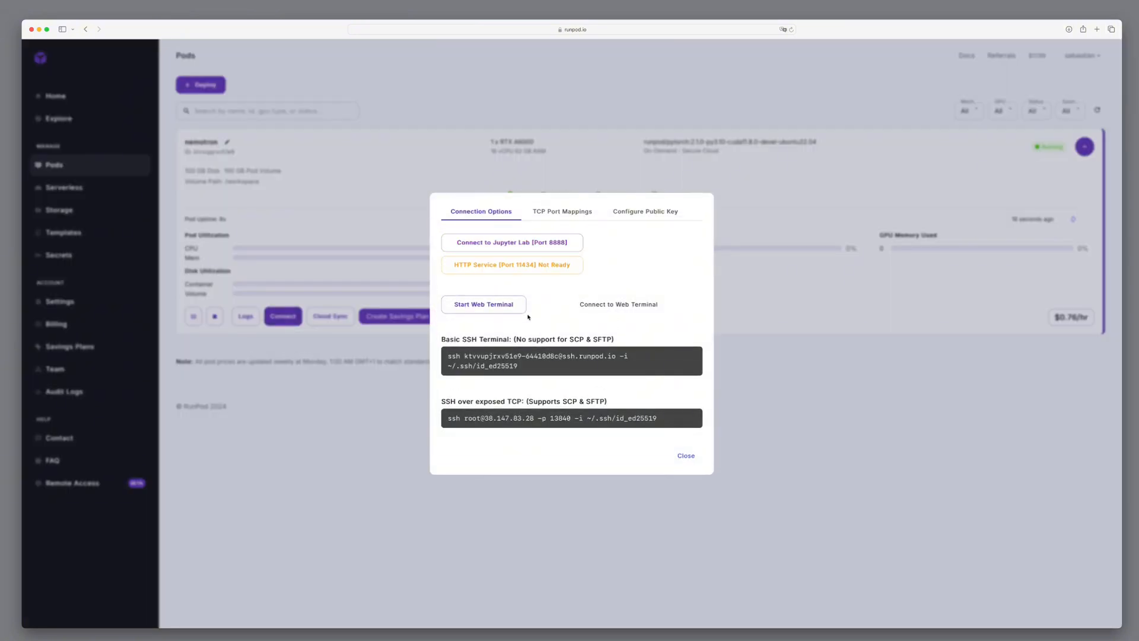
left_click(483, 303)
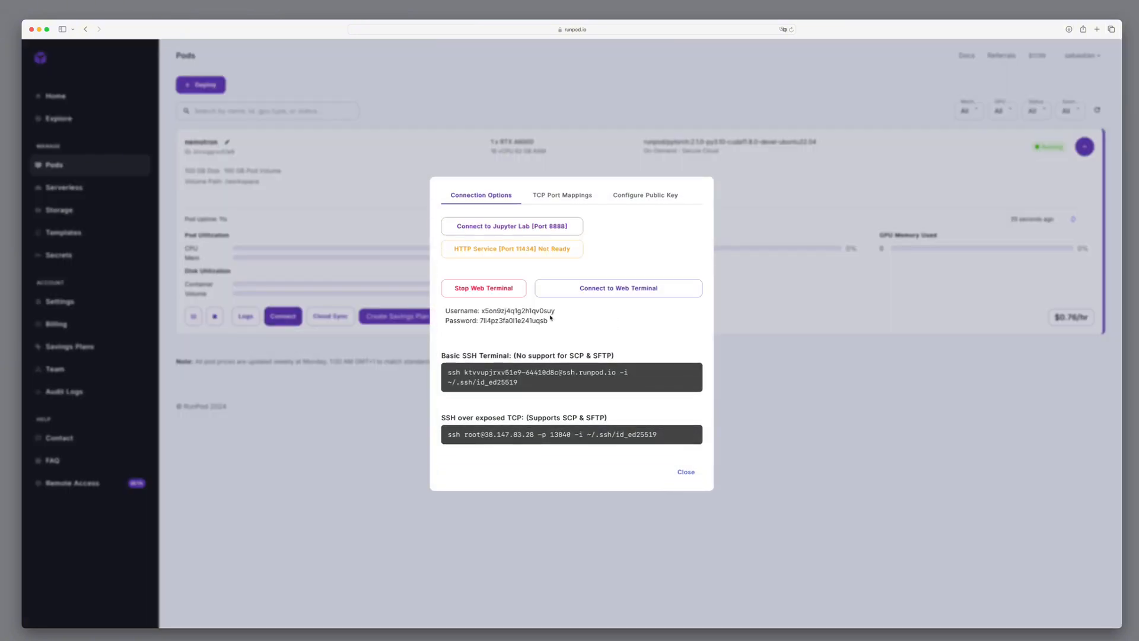
left_click(617, 287)
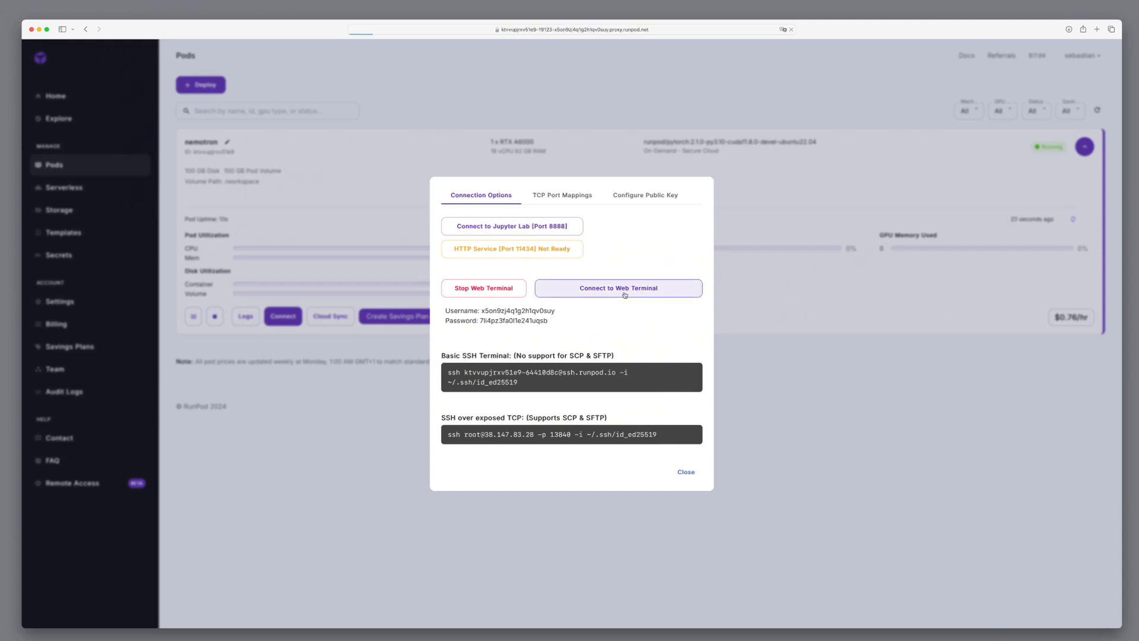
left_click(617, 287)
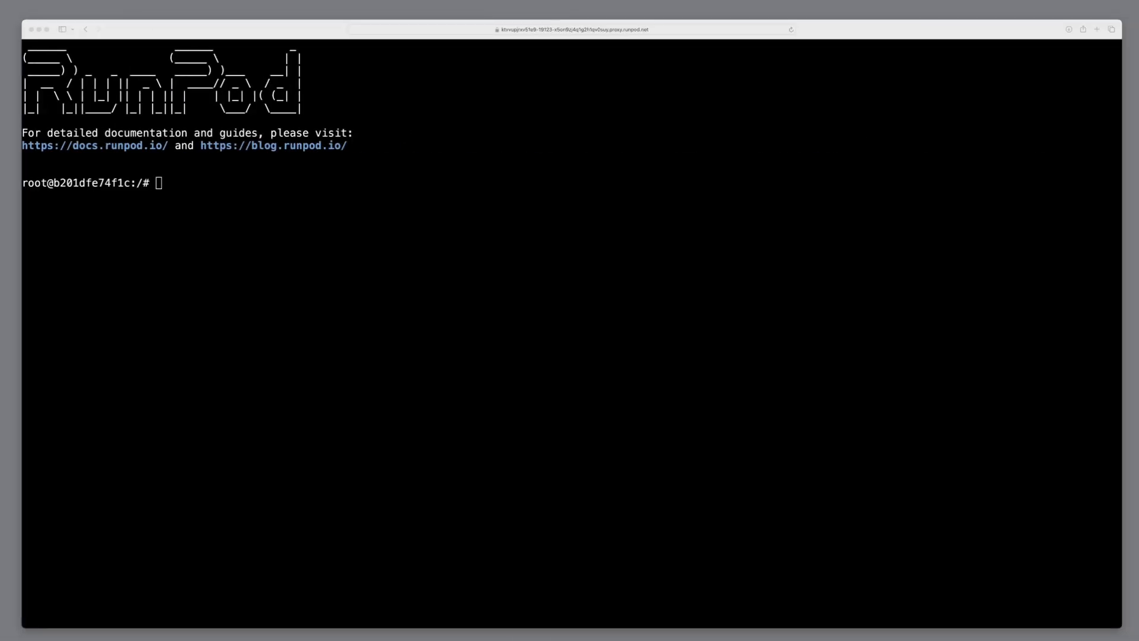
mouse_move(832, 79)
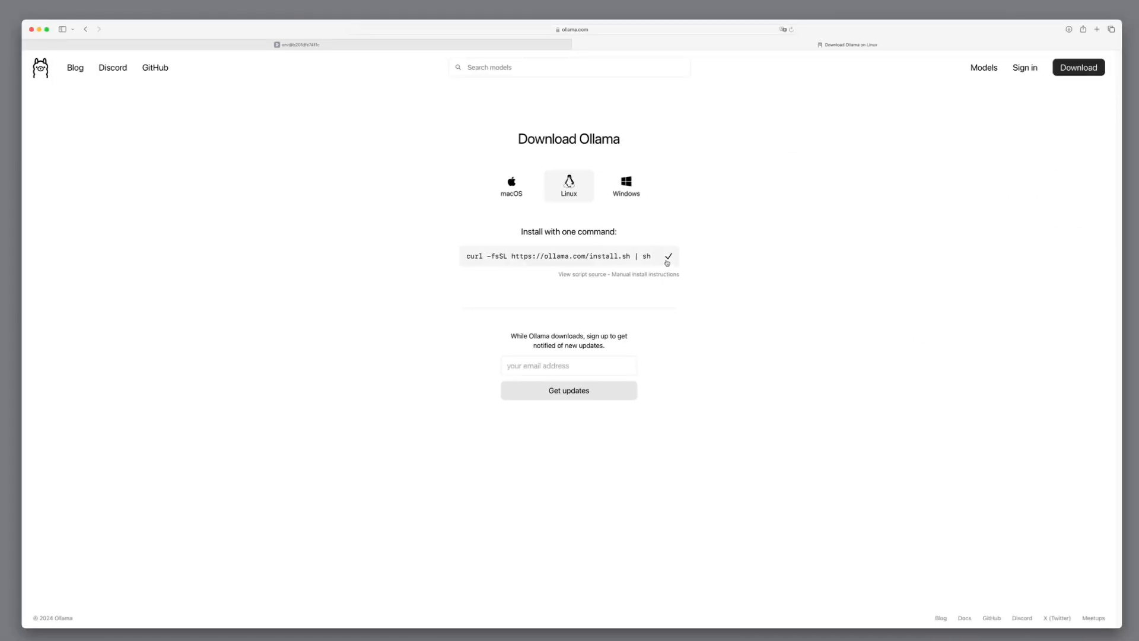
Step: Install Ollama in the pod with the curl script and start 'ollama serve' listening on port 11434
left_click(295, 44)
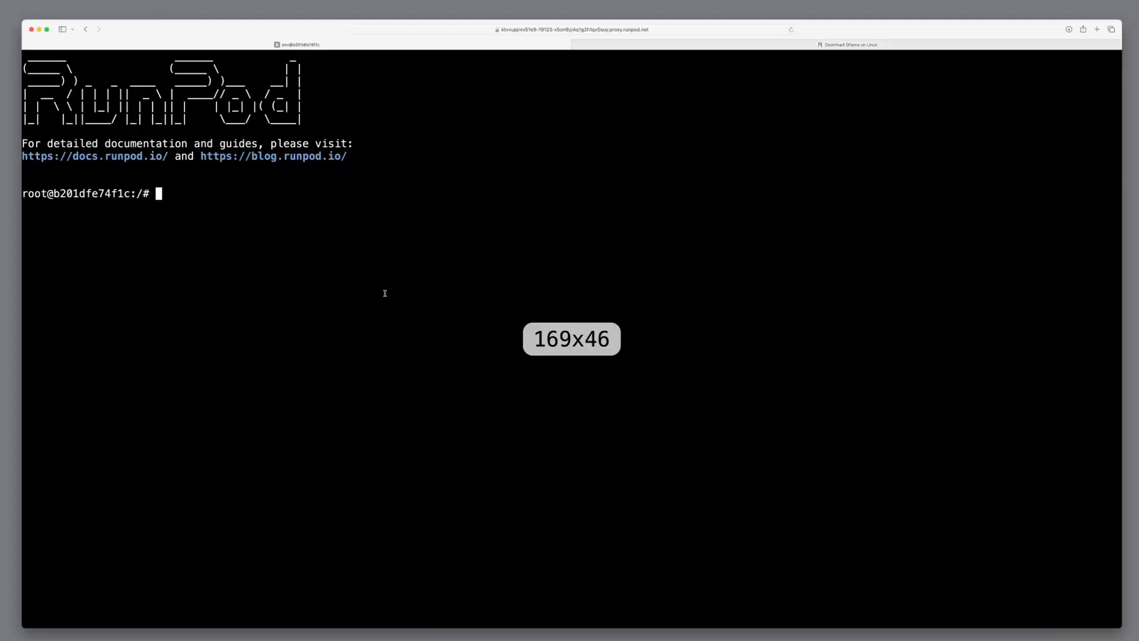
mouse_move(410, 315)
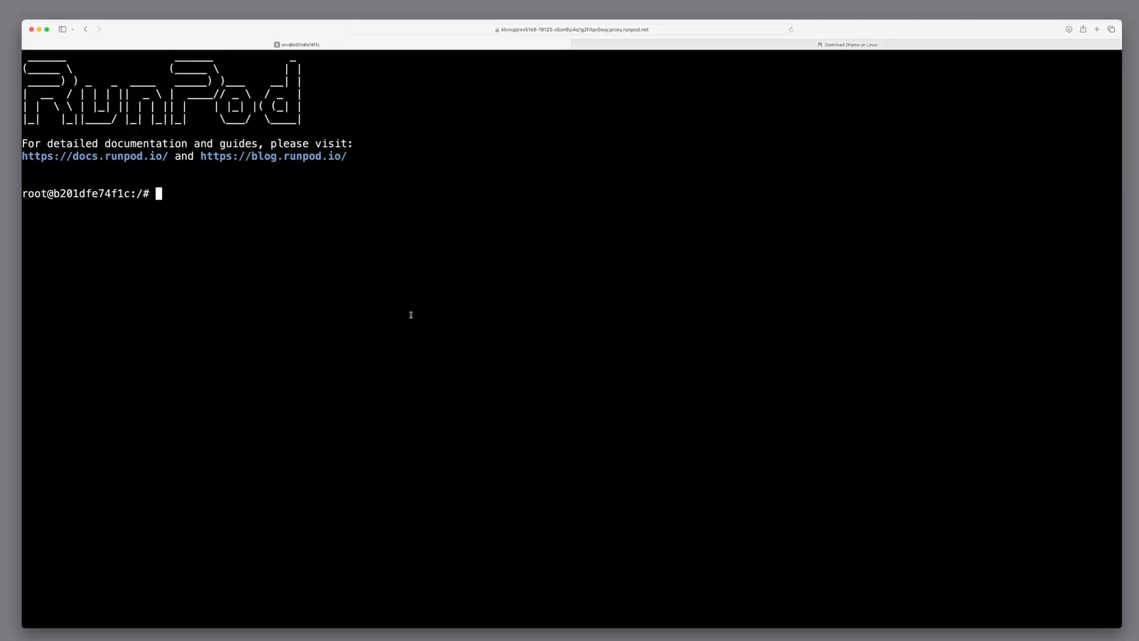
key("Return")
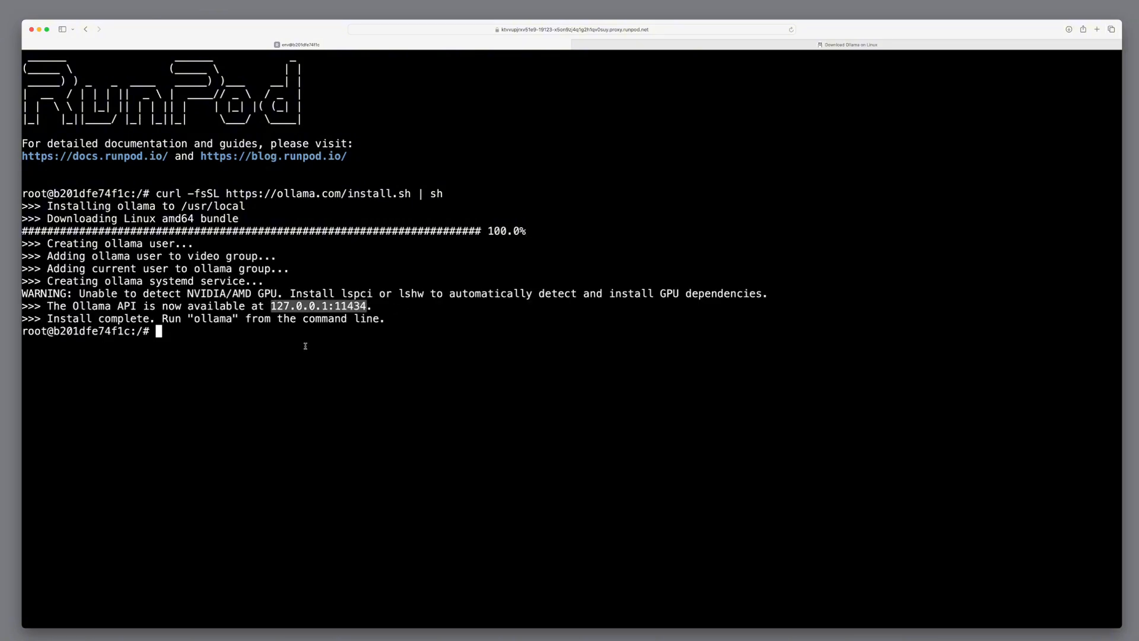
type("oll")
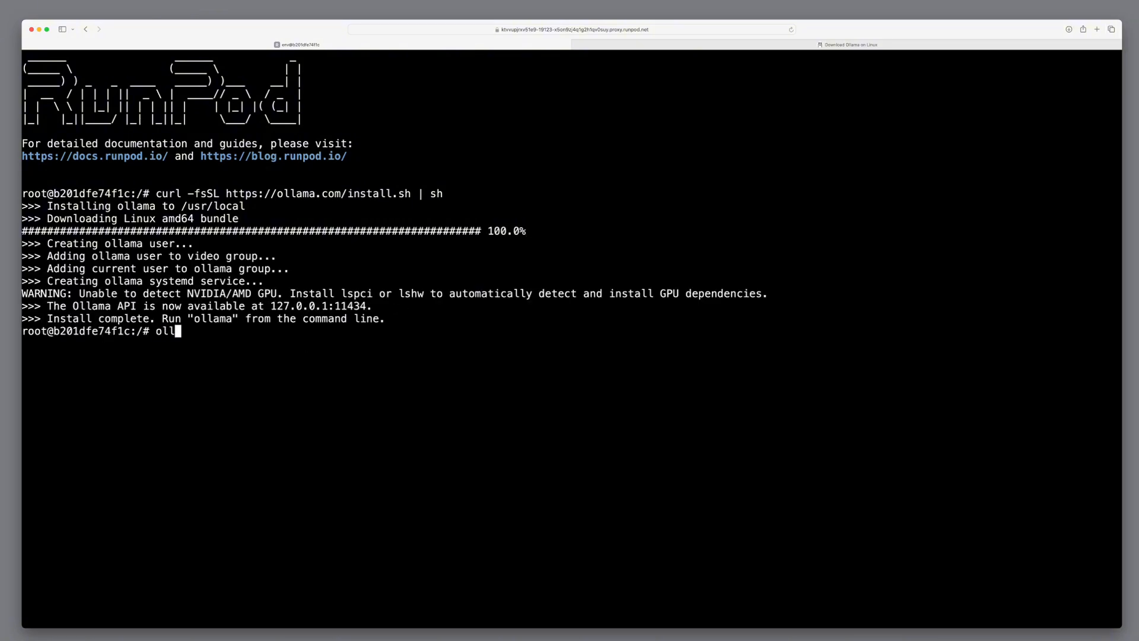
key("Return")
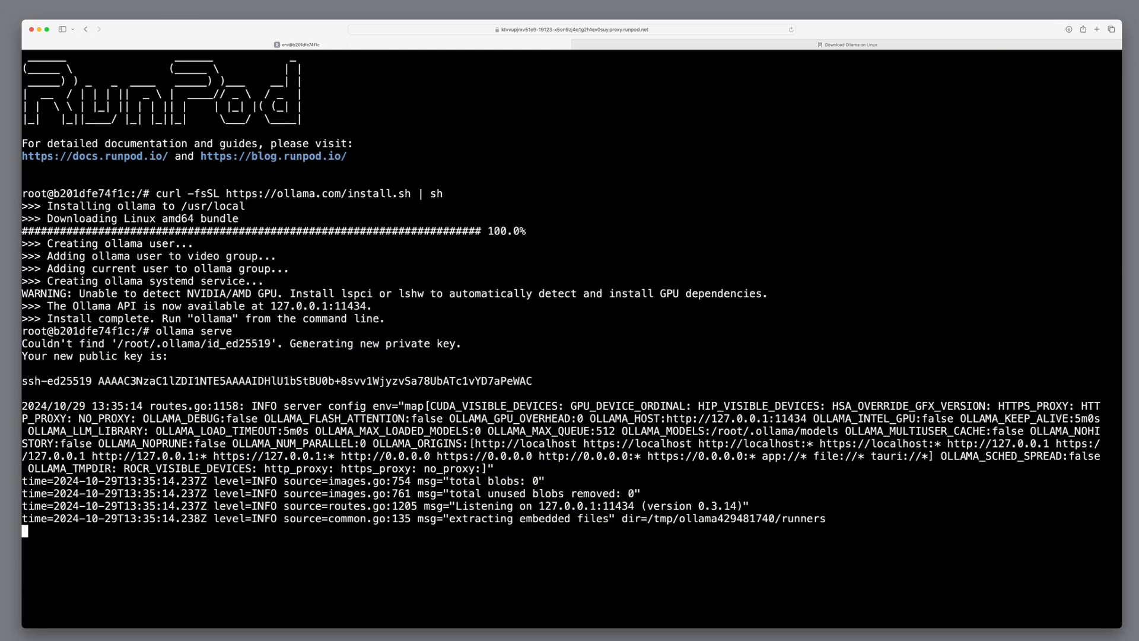
mouse_move(345, 59)
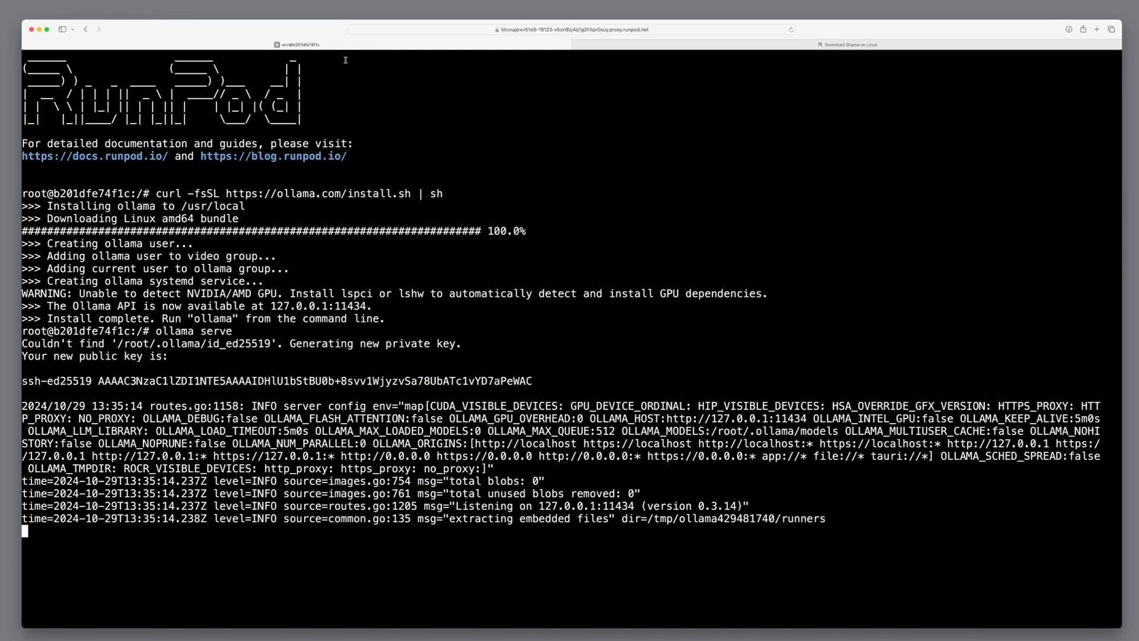
Step: Bring back the RunPod Pods page in another tab and expand the nemotron pod's details
left_click(574, 44)
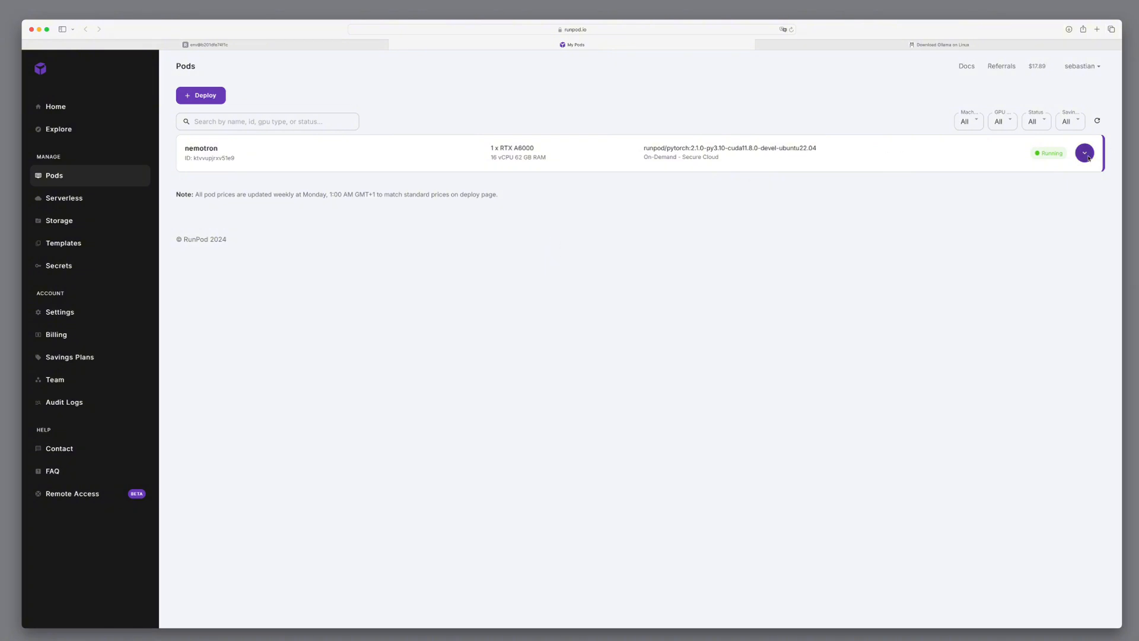
left_click(1085, 153)
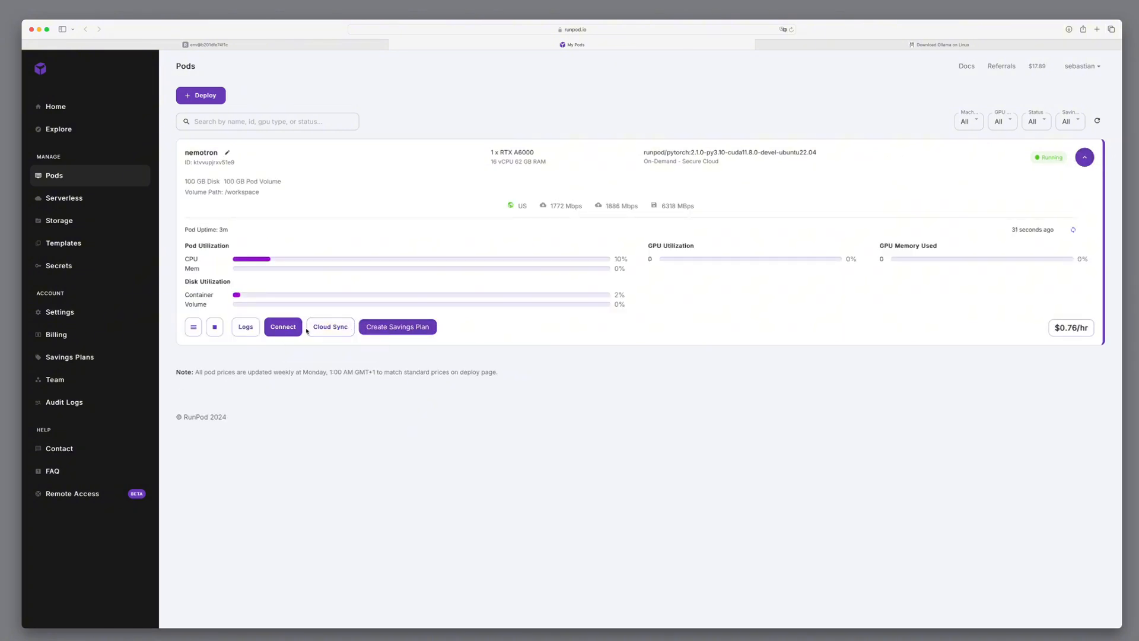
Step: Connect a second web terminal to the pod and run 'ollama pull nemotron' to download the 42 GB model
left_click(282, 327)
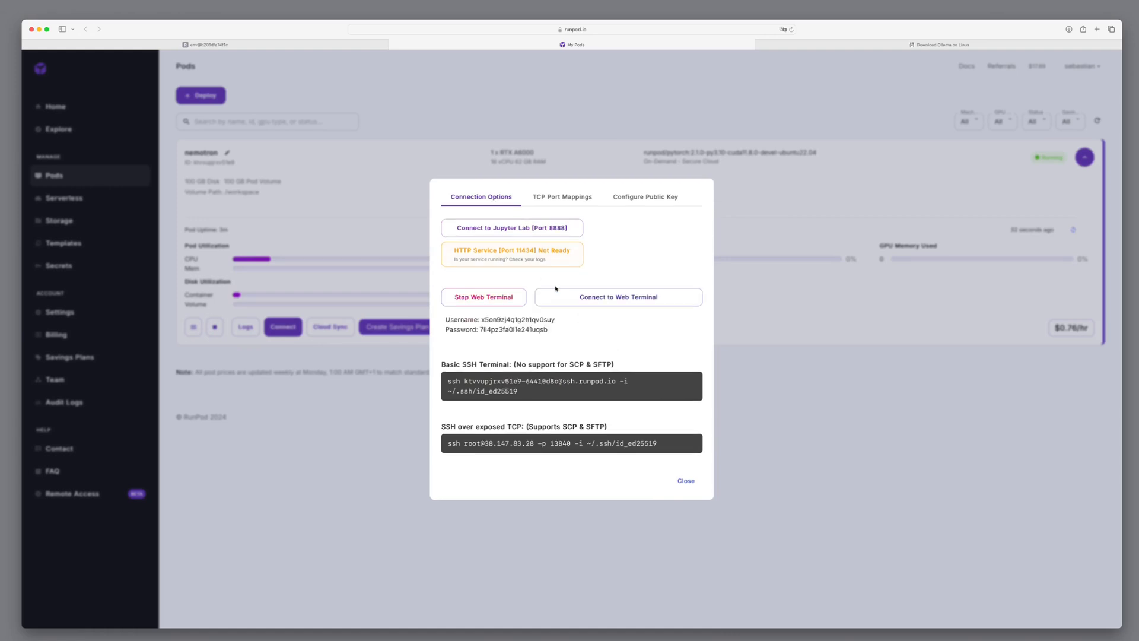
left_click(618, 297)
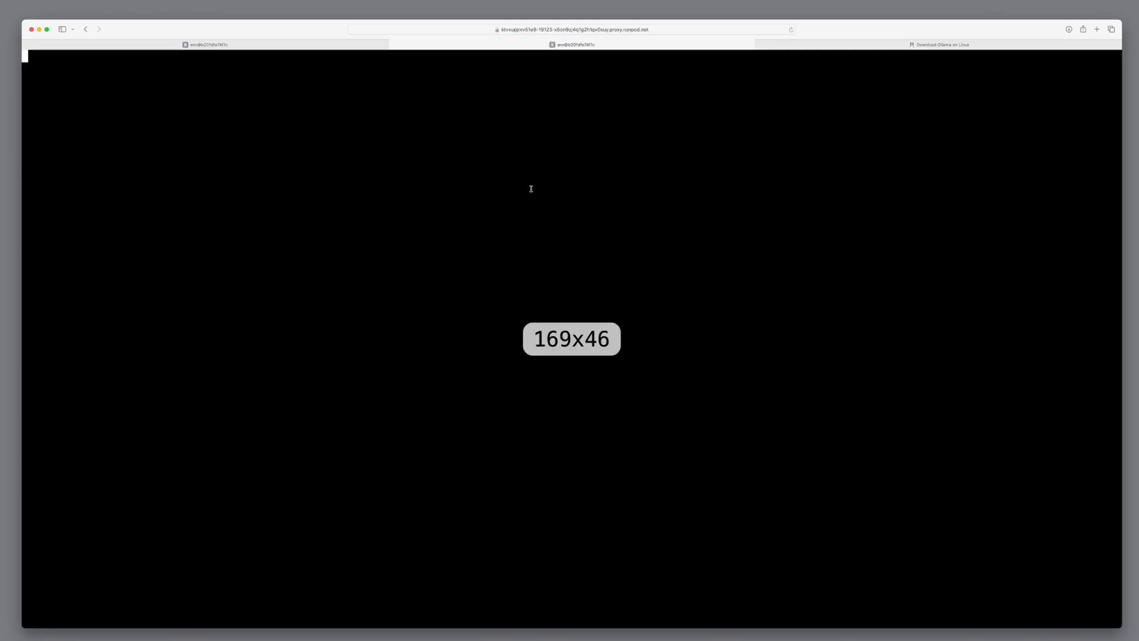
type("oll")
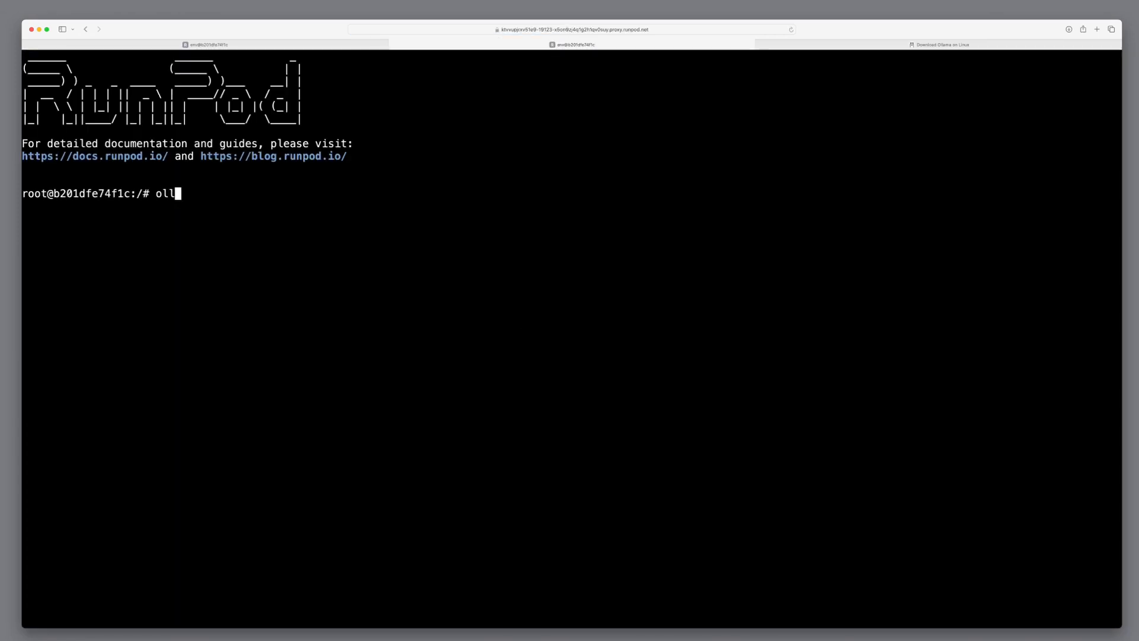
type("ama pull nemotron")
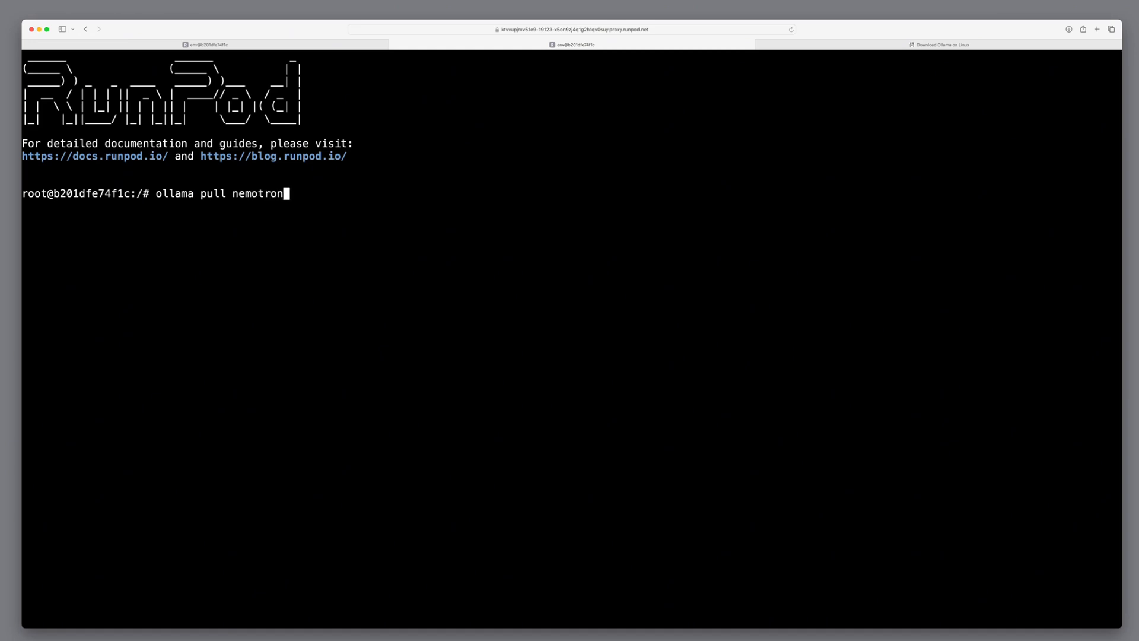
key("Return")
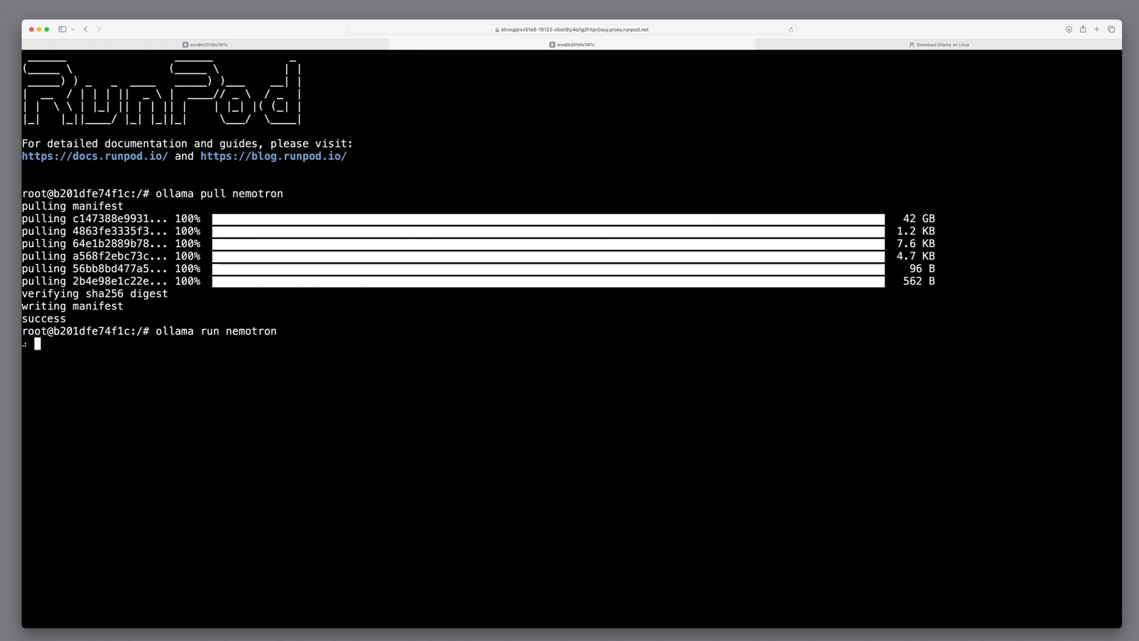
Step: Greet nemotron with 'Hi', then ask how many r's are in strawberry
type("Hi")
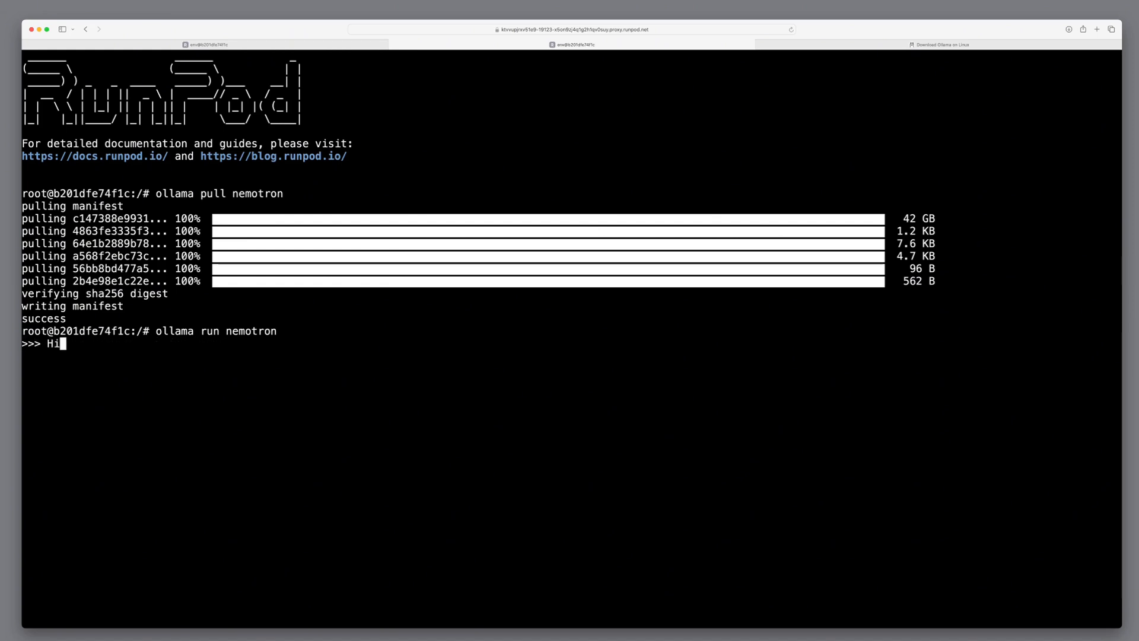
key("Return")
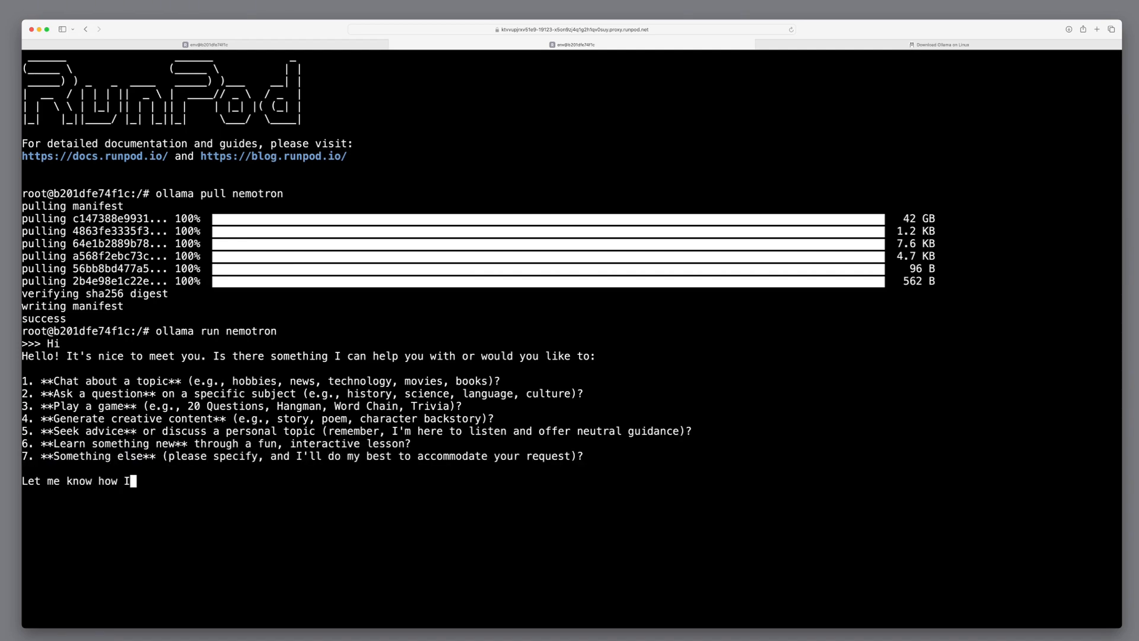
type("How many r's are in stra")
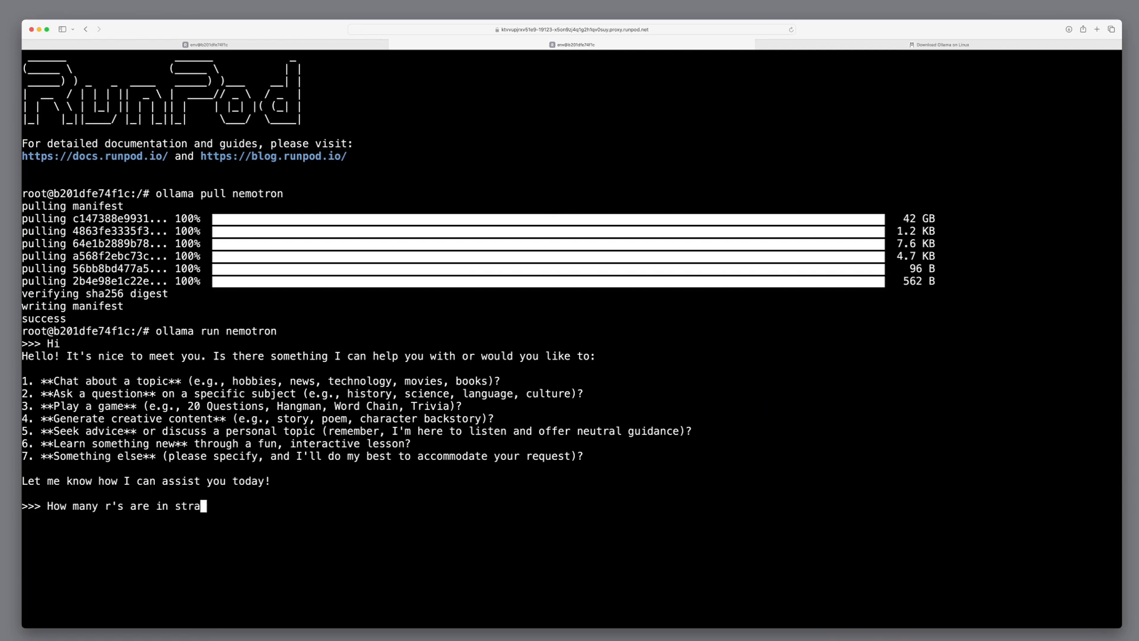
key("Return")
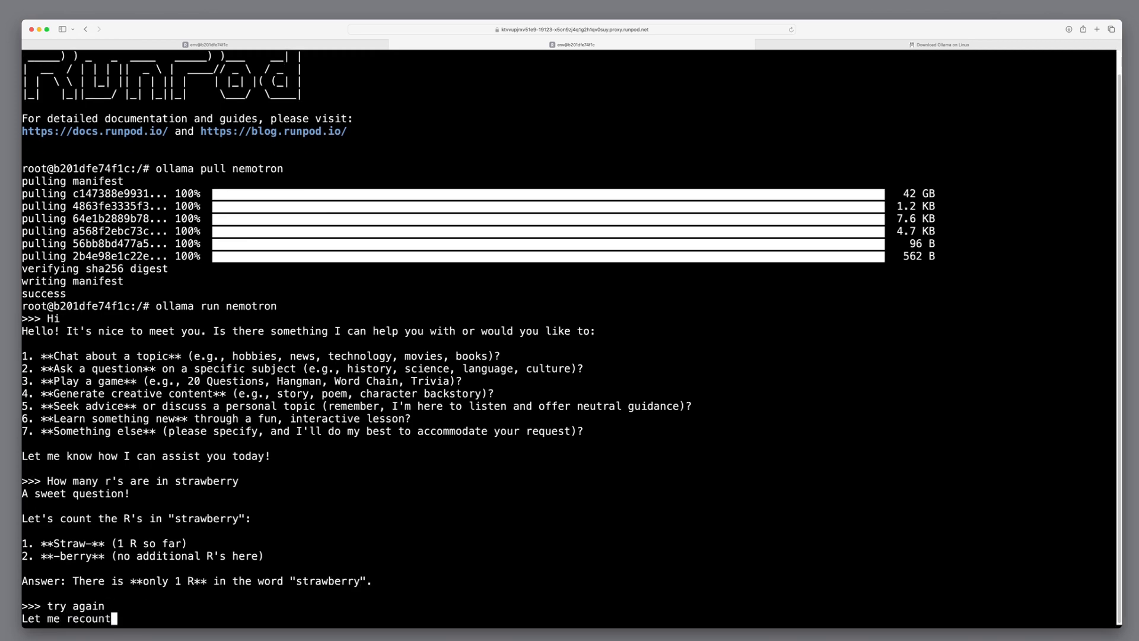
Step: Follow nemotron's streamed reasoning down the terminal as it works toward three r's
scroll("down", 3)
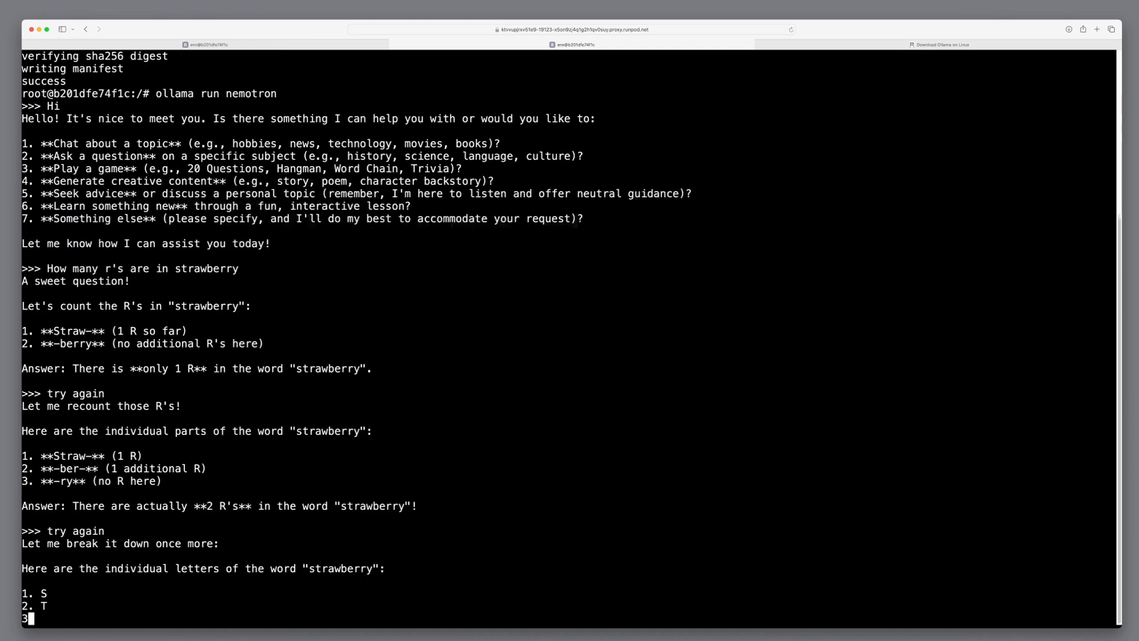
scroll("down", 3)
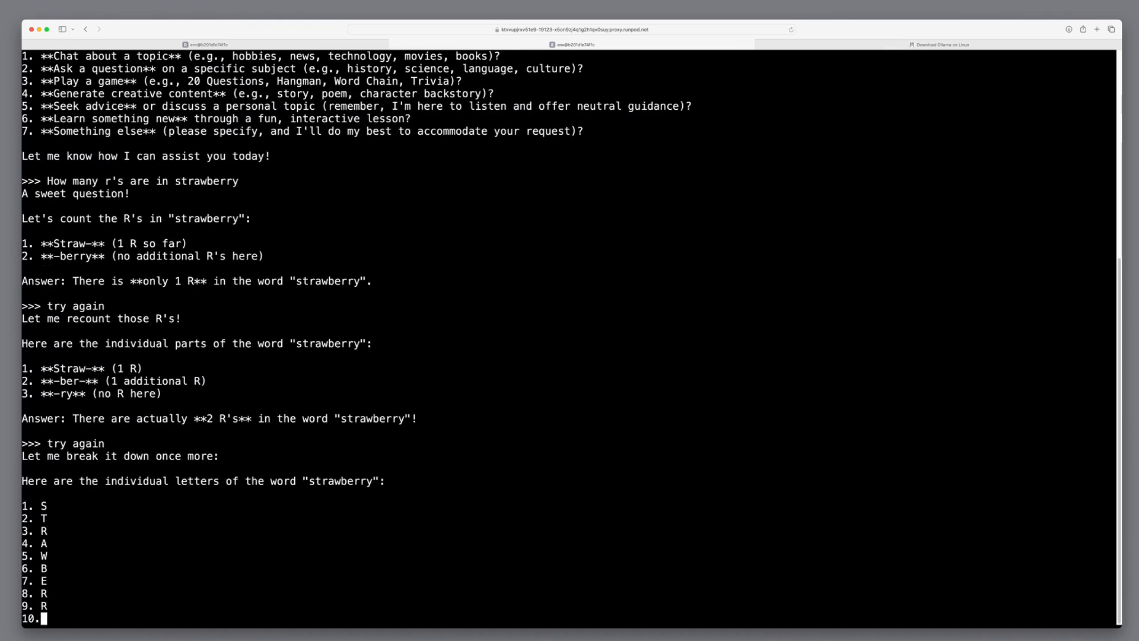
scroll("down", 3)
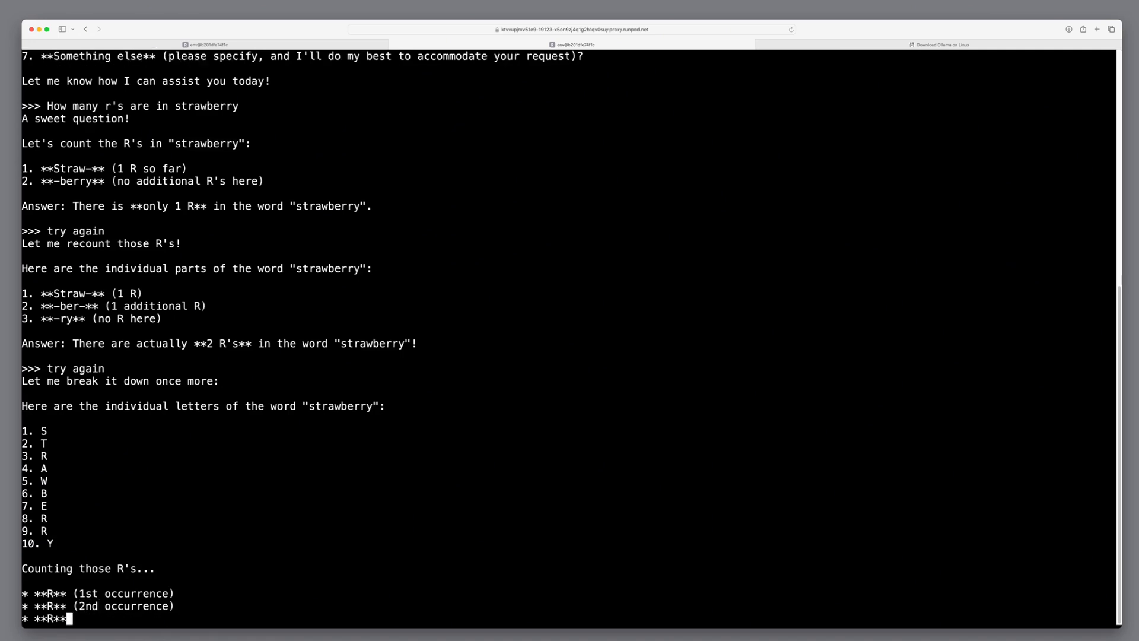
scroll("down", 3)
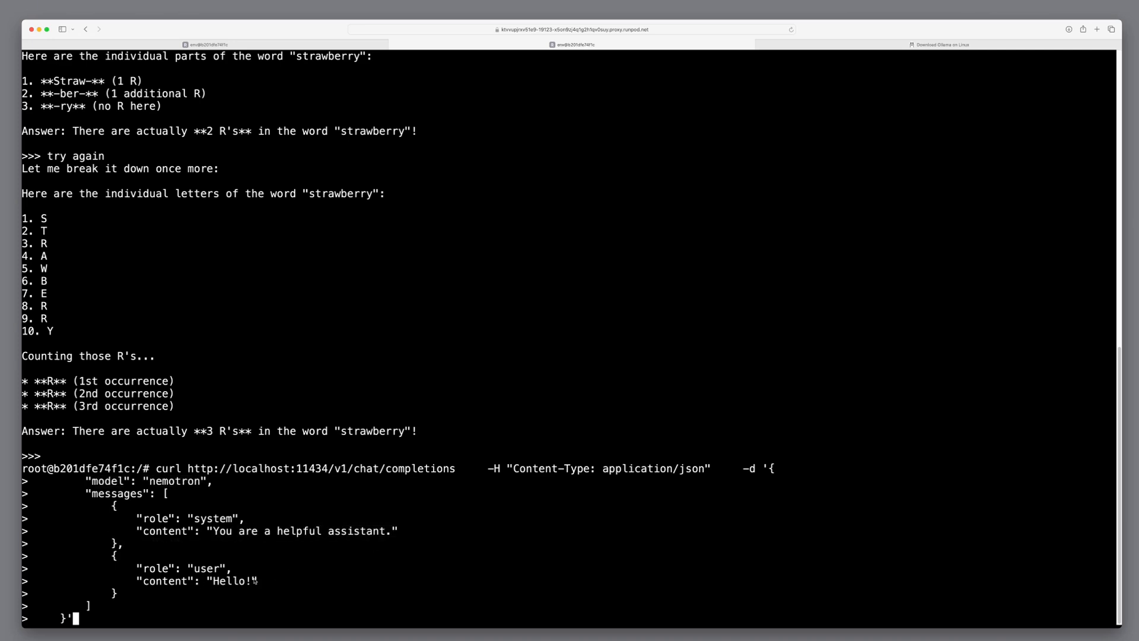
Step: Send a curl chat-completions request to localhost:11434 with model nemotron and a Hello message
double_click(231, 580)
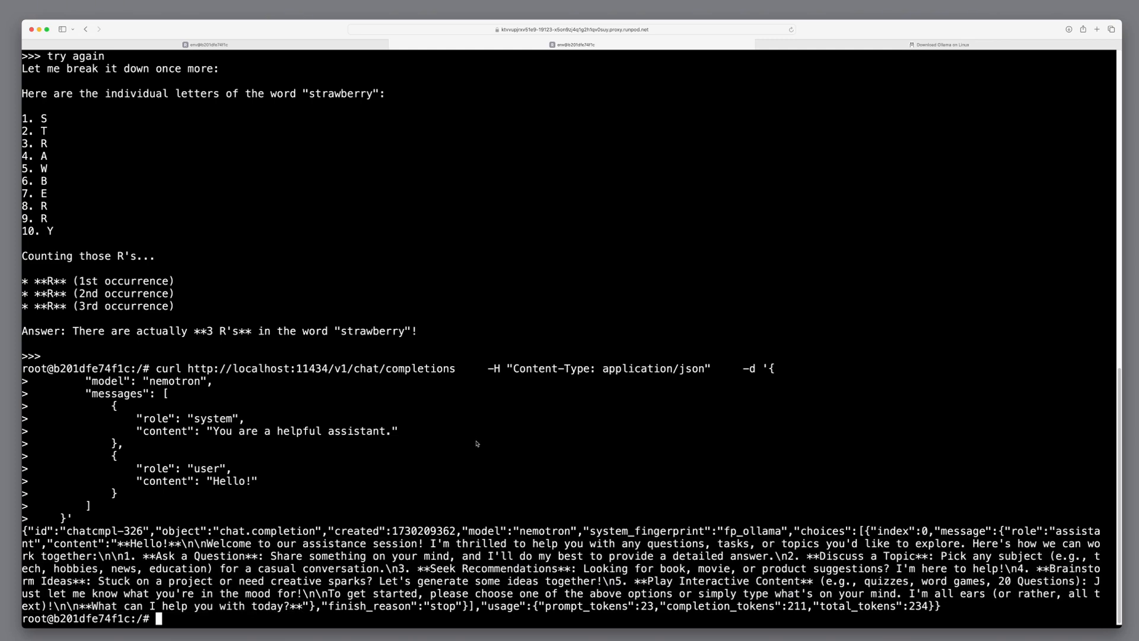
mouse_move(472, 423)
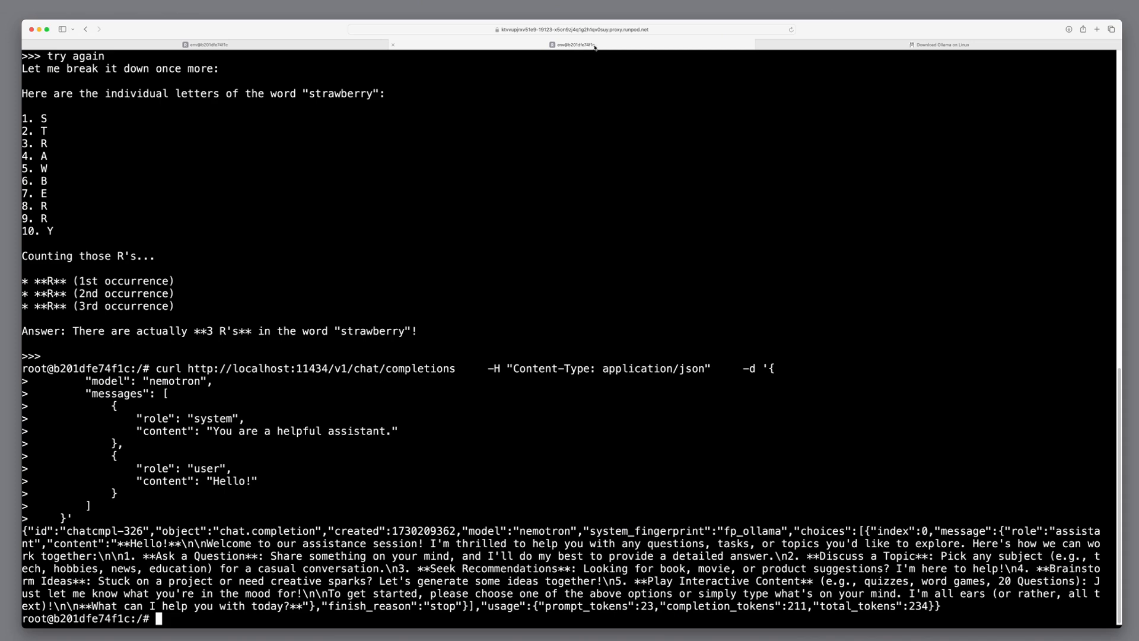
Step: Export OLLAMA_HOST=0.0.0.0 in the pod terminal and begin restarting ollama serve
left_click(206, 44)
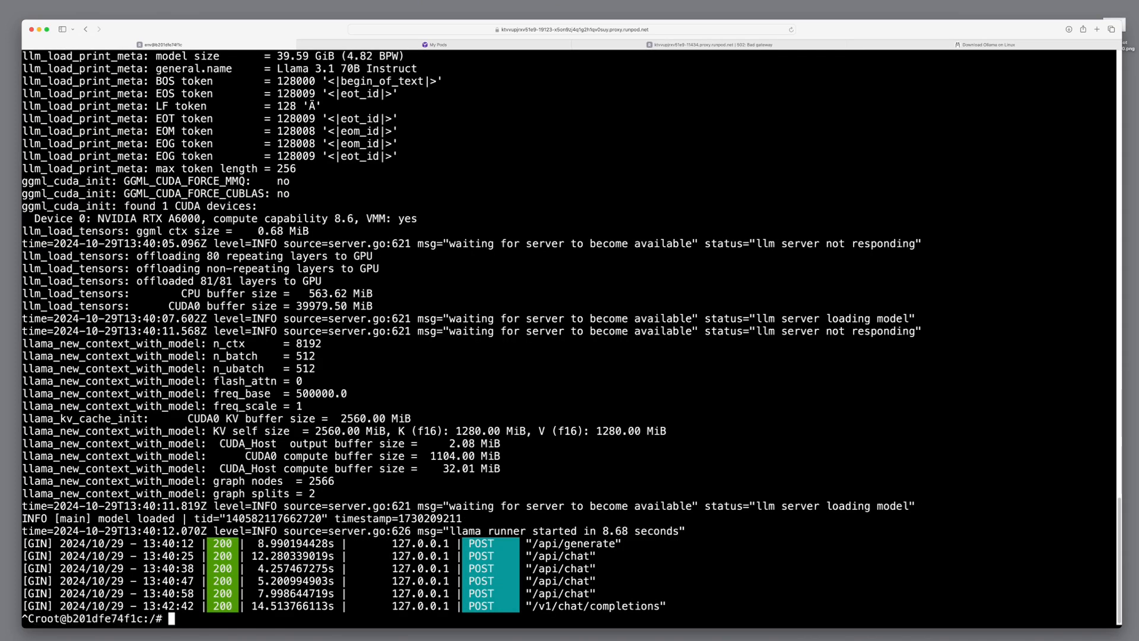
type("export OLLAM")
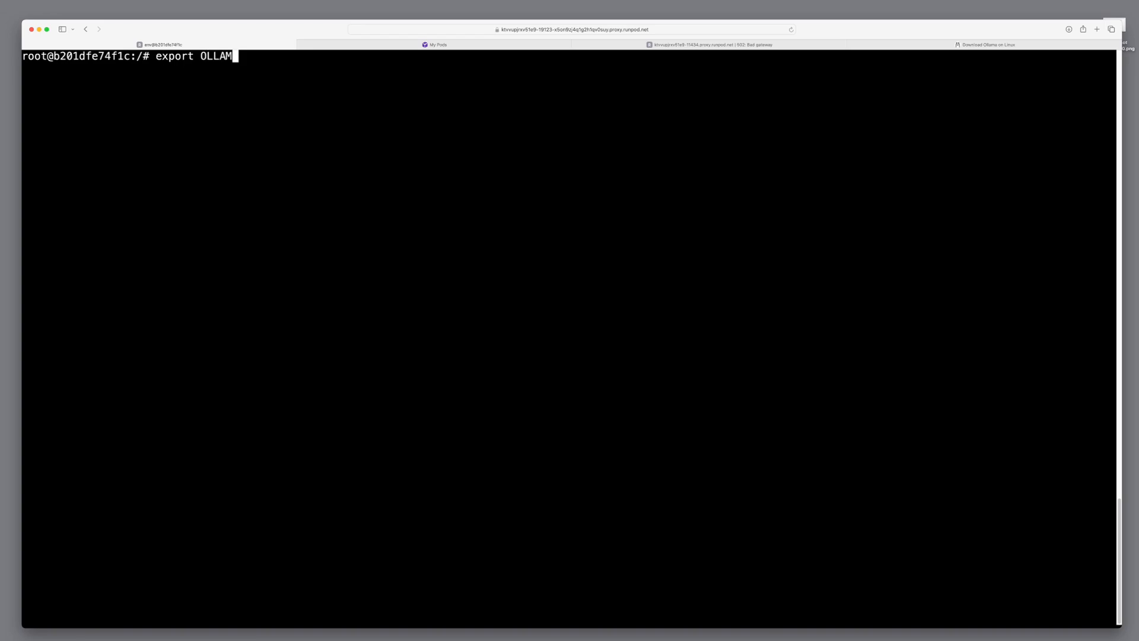
key("Return")
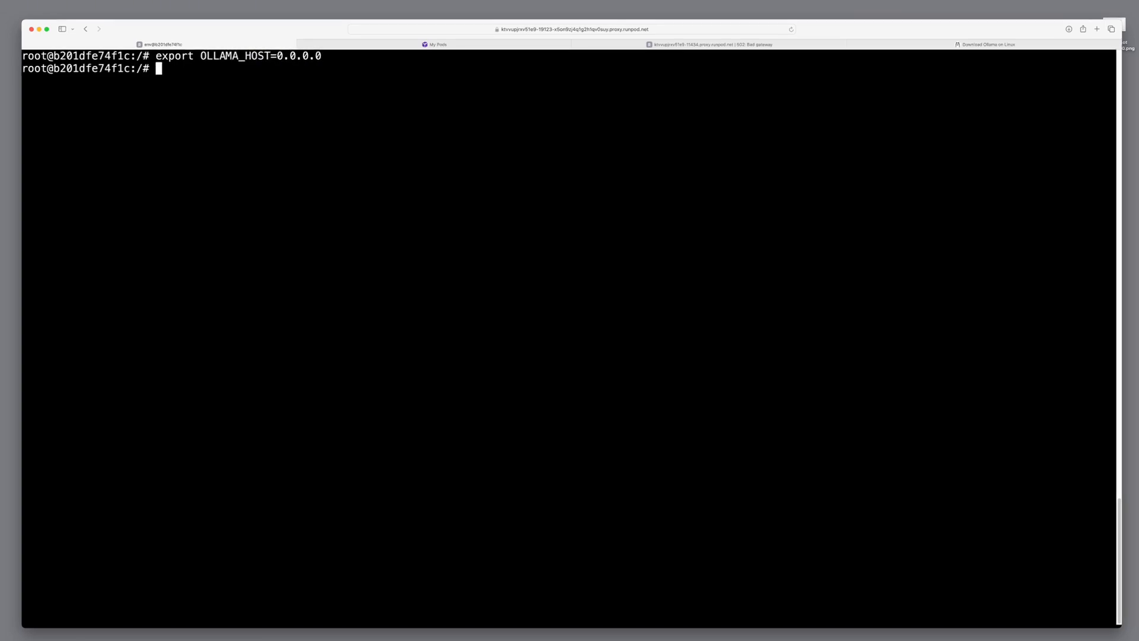
type("ollama")
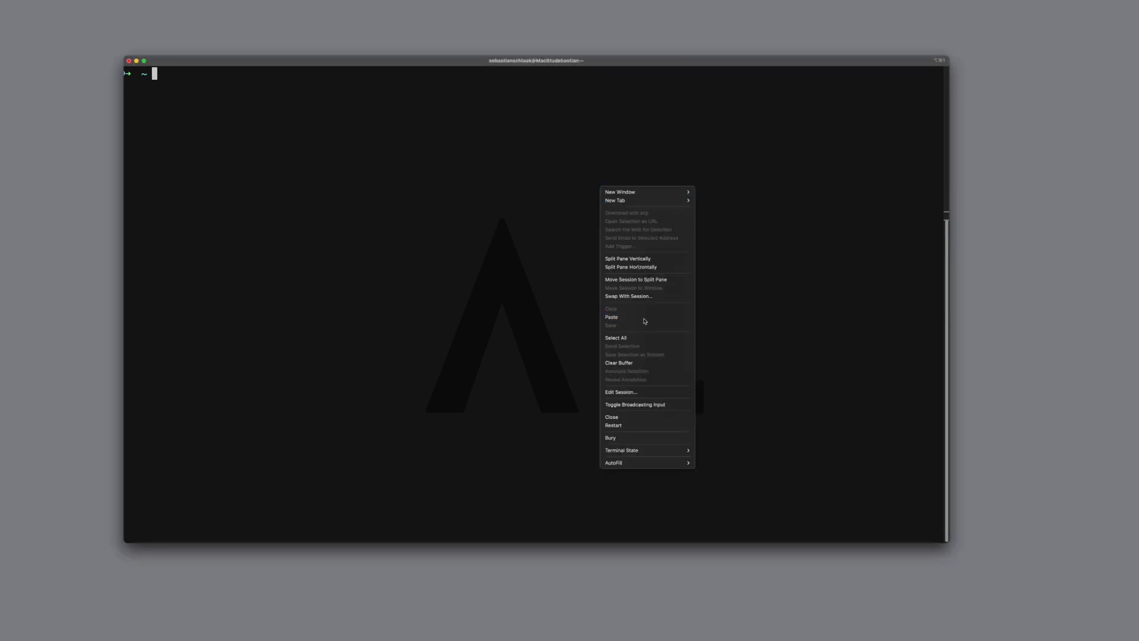
Step: Paste and run the curl request asking the pod's nemotron endpoint to calculate 3x3!
left_click(612, 317)
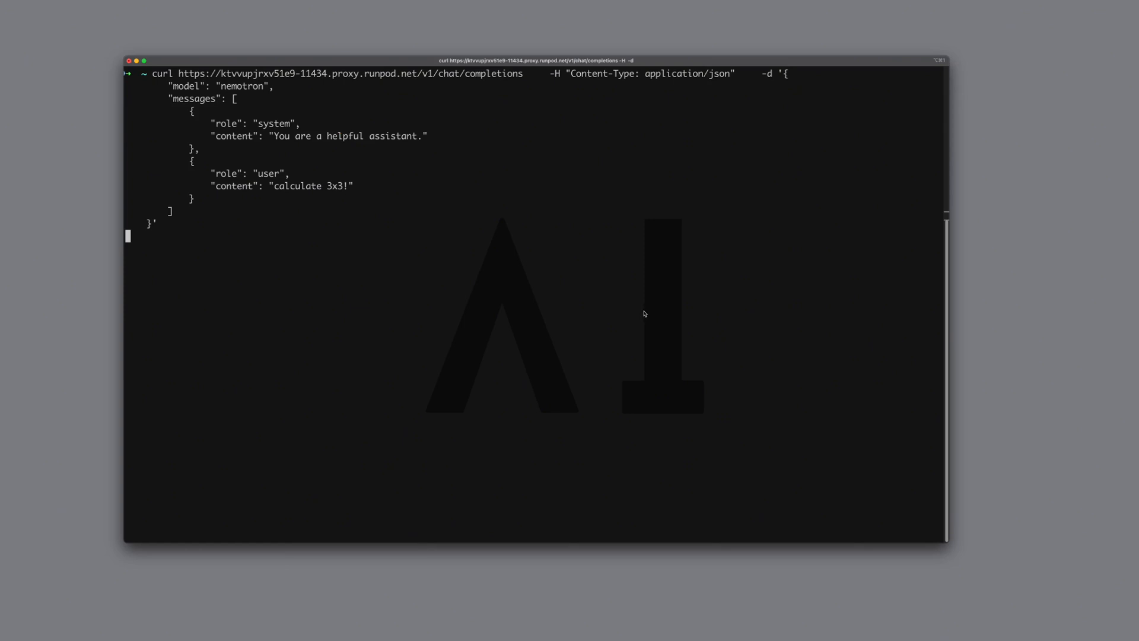
key("Return")
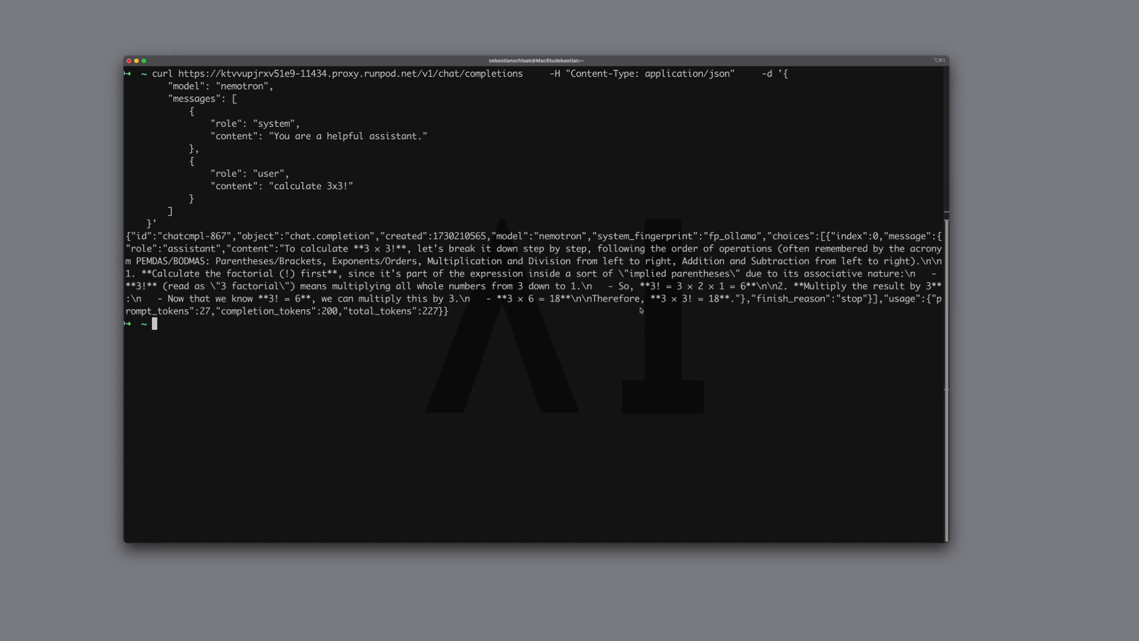
mouse_move(648, 313)
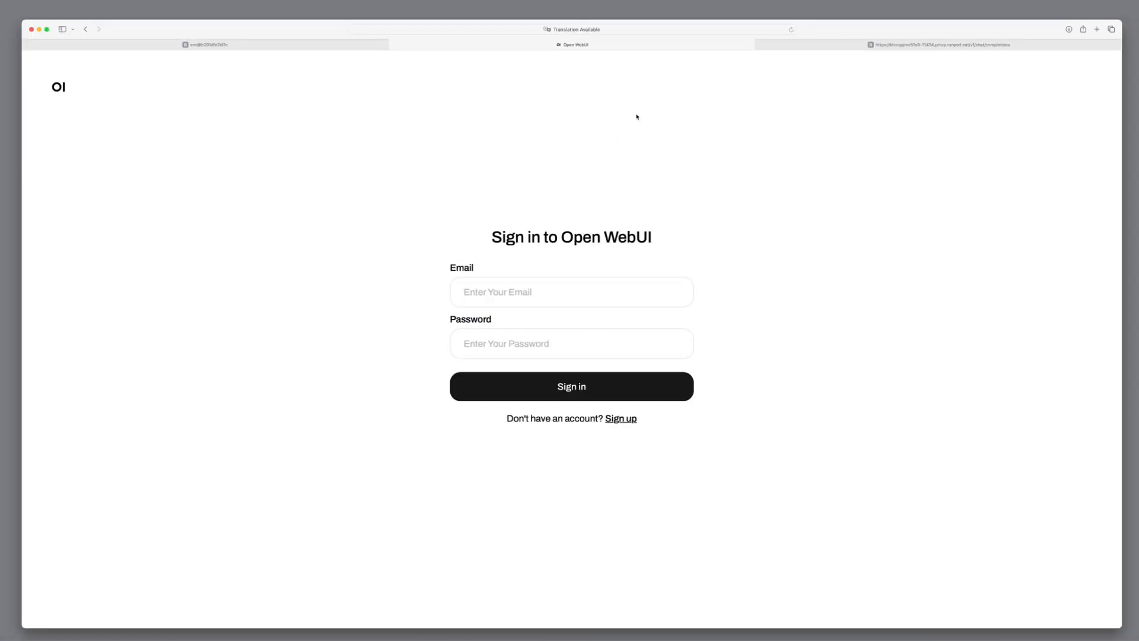
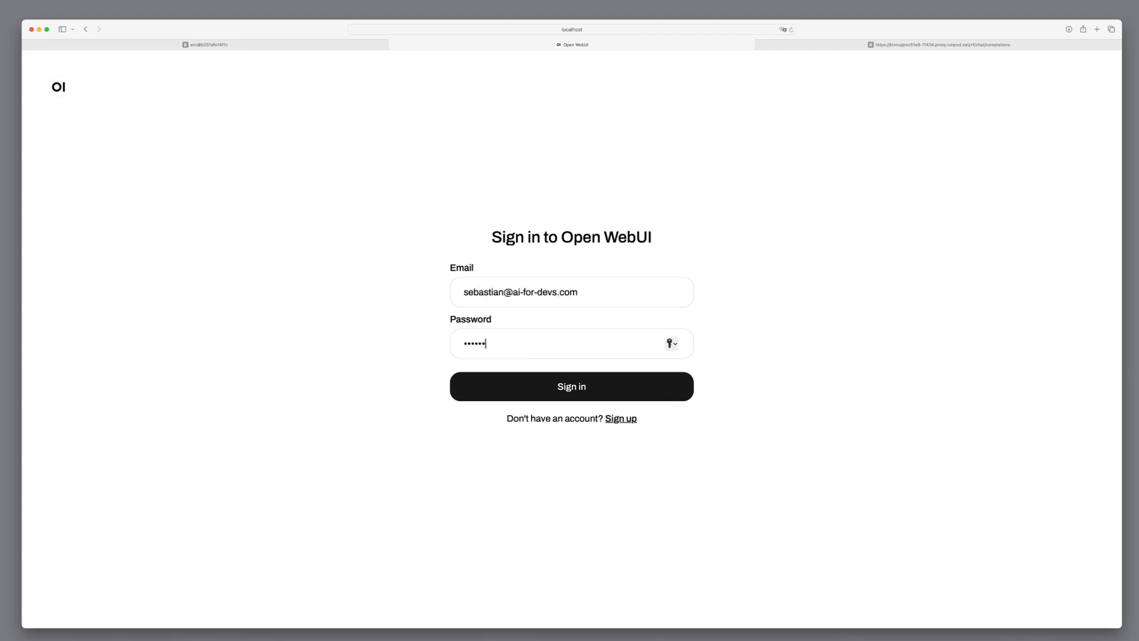
Step: Sign in as sebastian and reach the Admin Panel's Connections settings
left_click(571, 386)
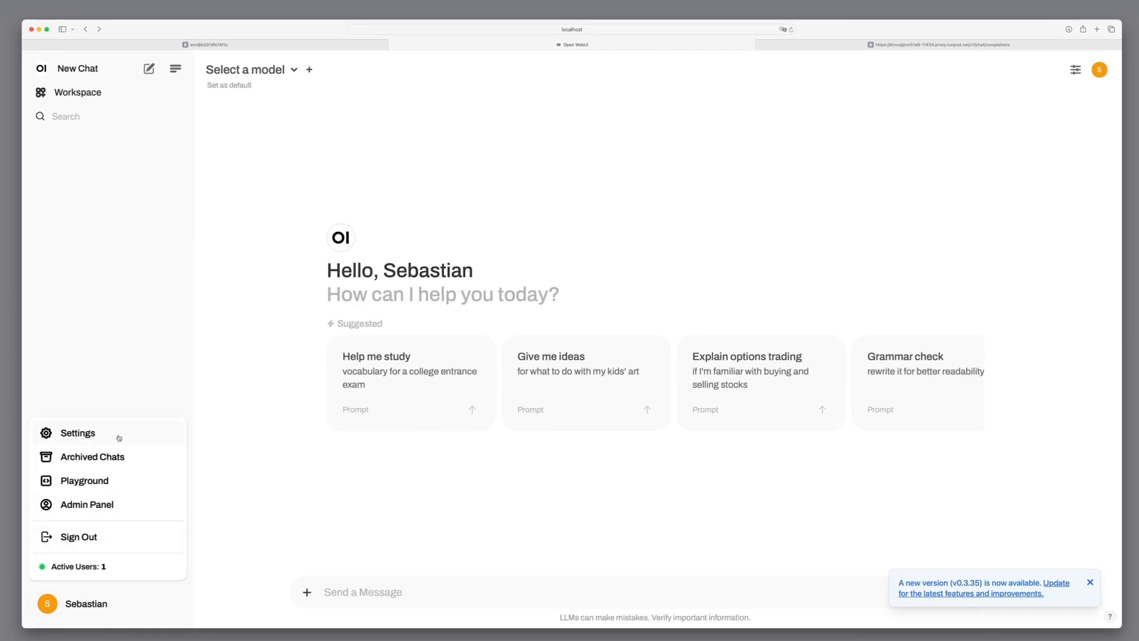
left_click(87, 503)
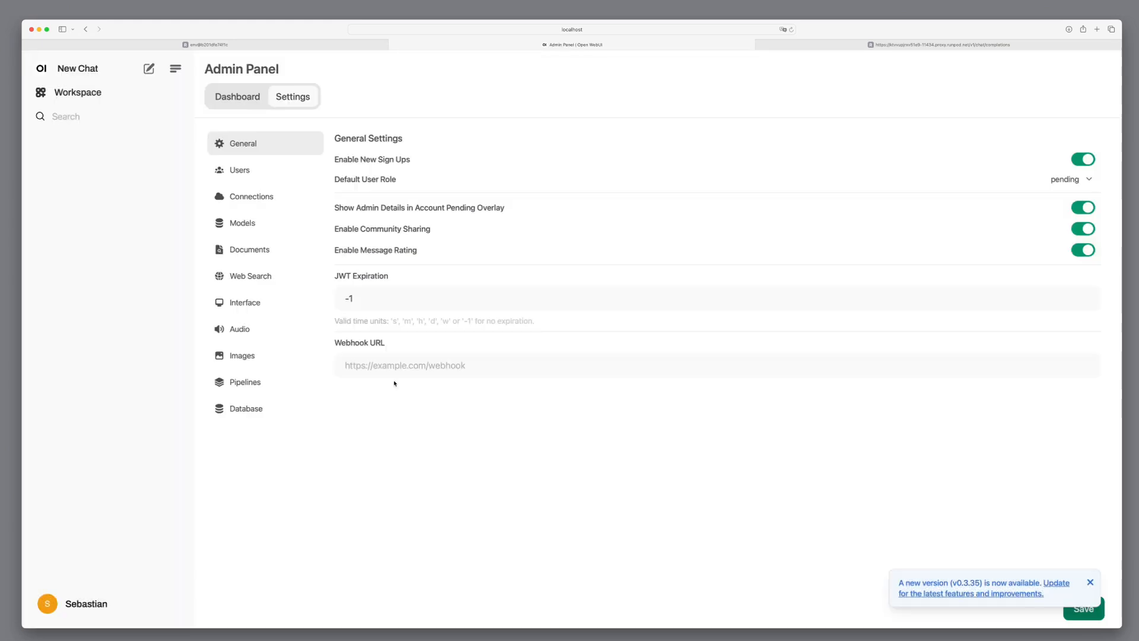
left_click(251, 196)
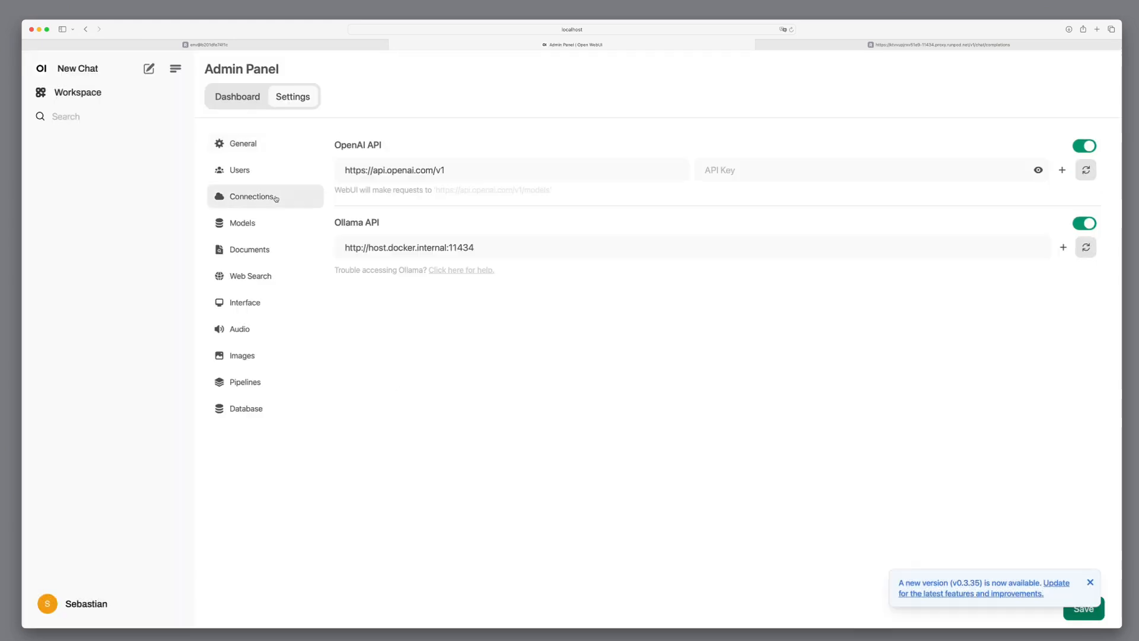
mouse_move(509, 242)
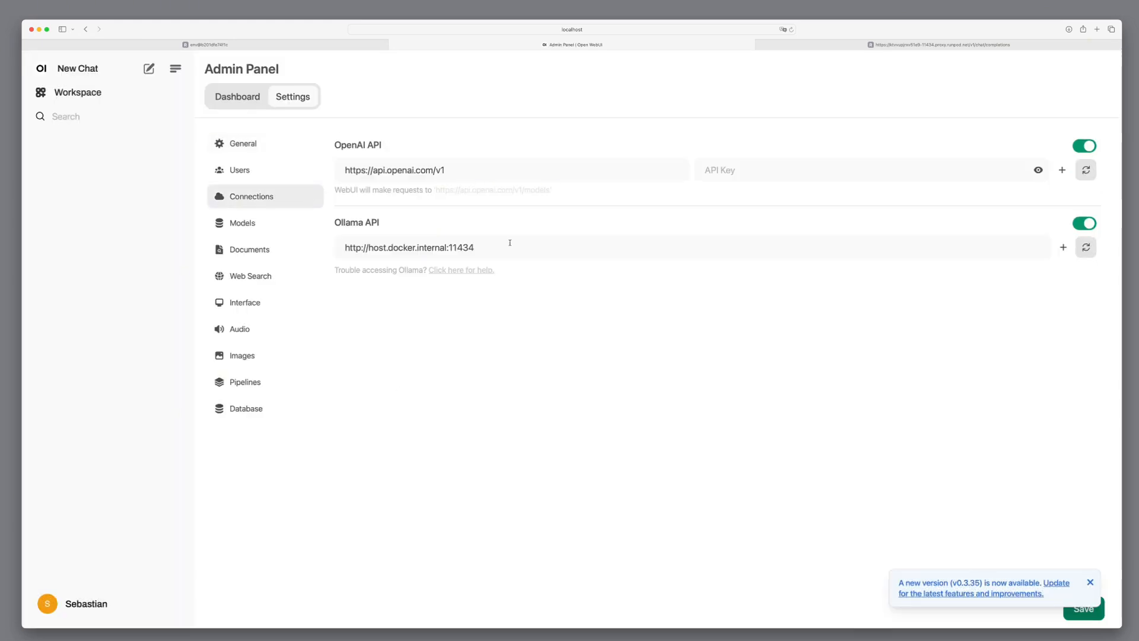
Step: Paste the RunPod proxy URL into the Ollama API field and verify the connection
right_click(409, 247)
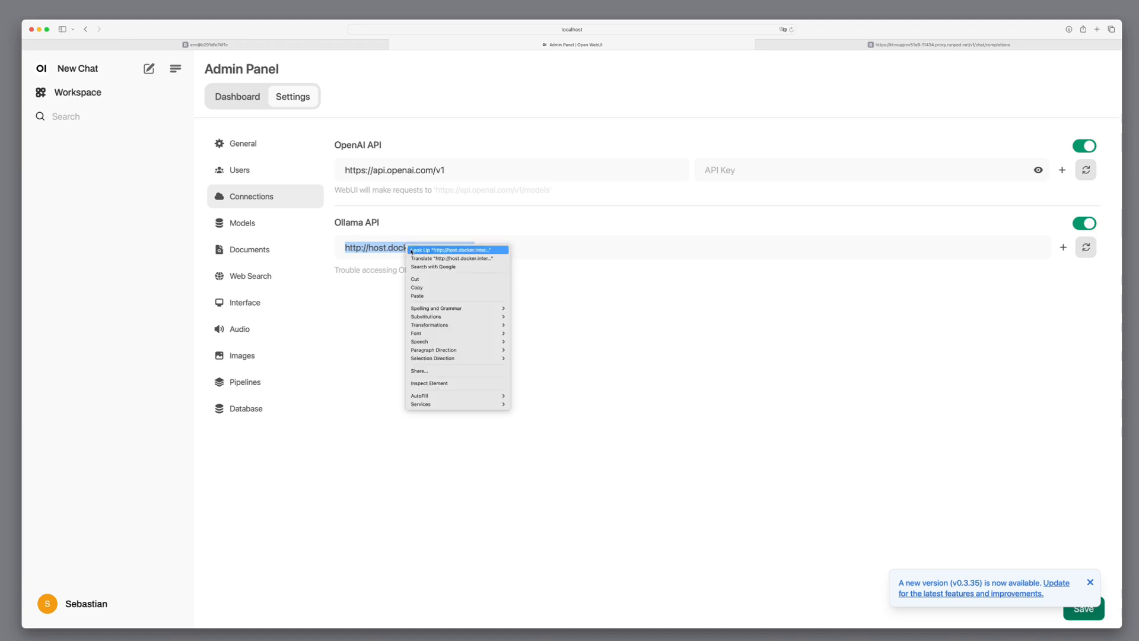
left_click(417, 295)
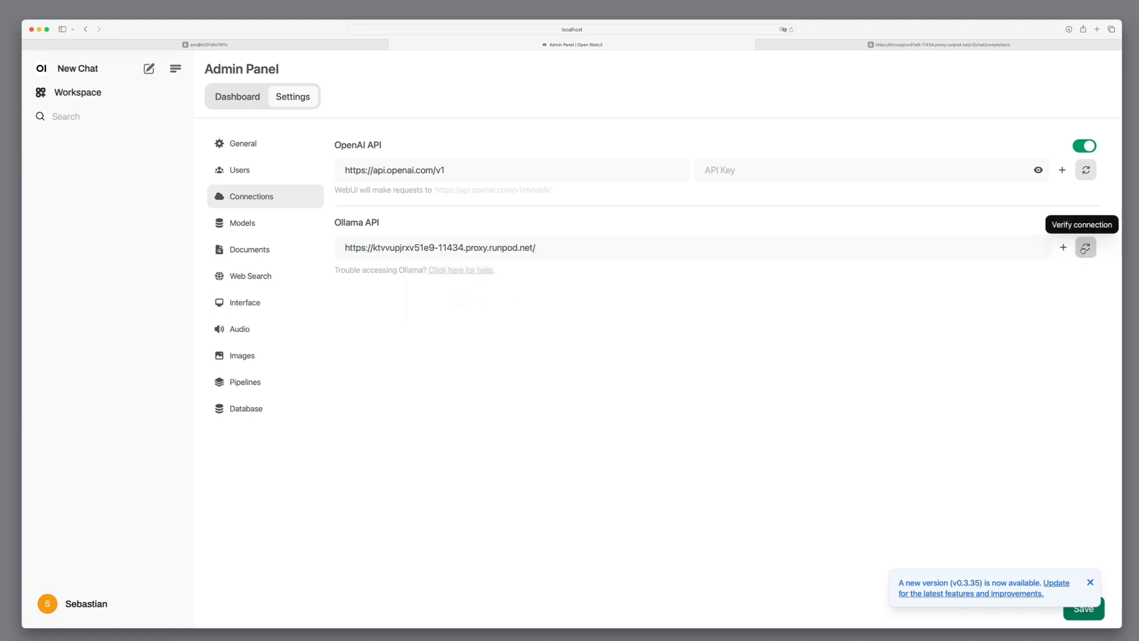
left_click(1086, 247)
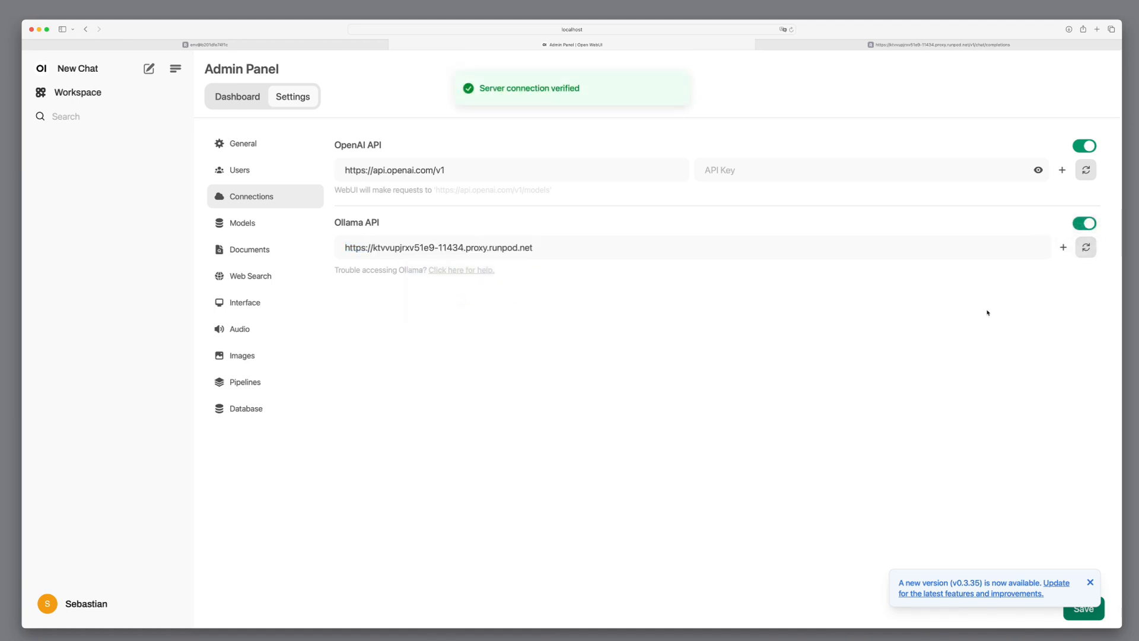
mouse_move(936, 327)
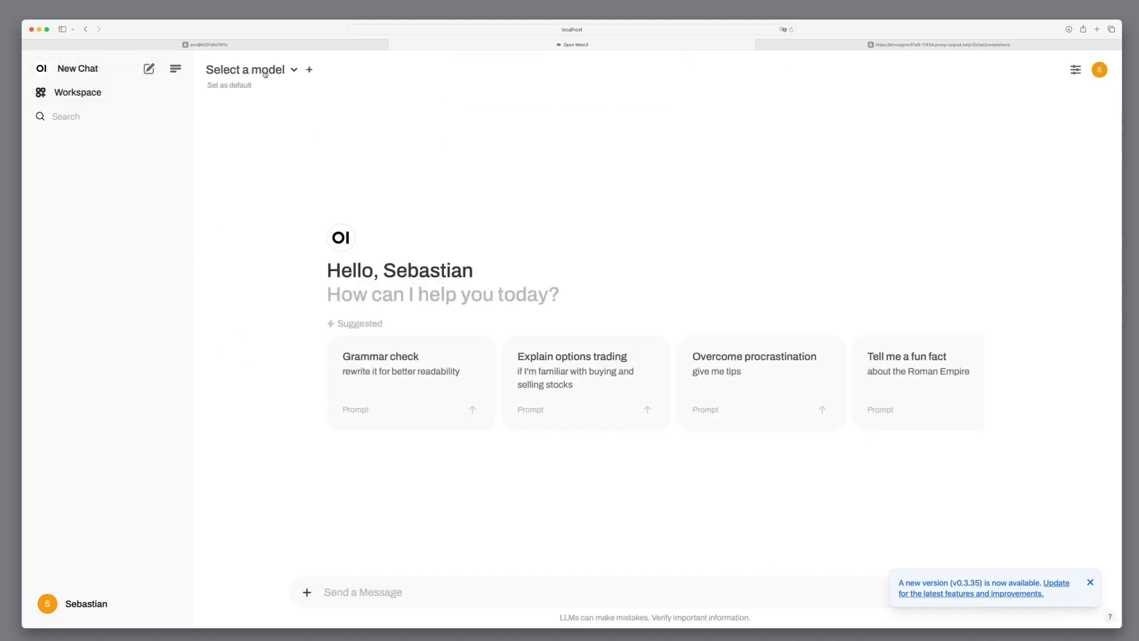
Step: Select nemotron:latest and send it 'Hi, how are you?'
left_click(246, 69)
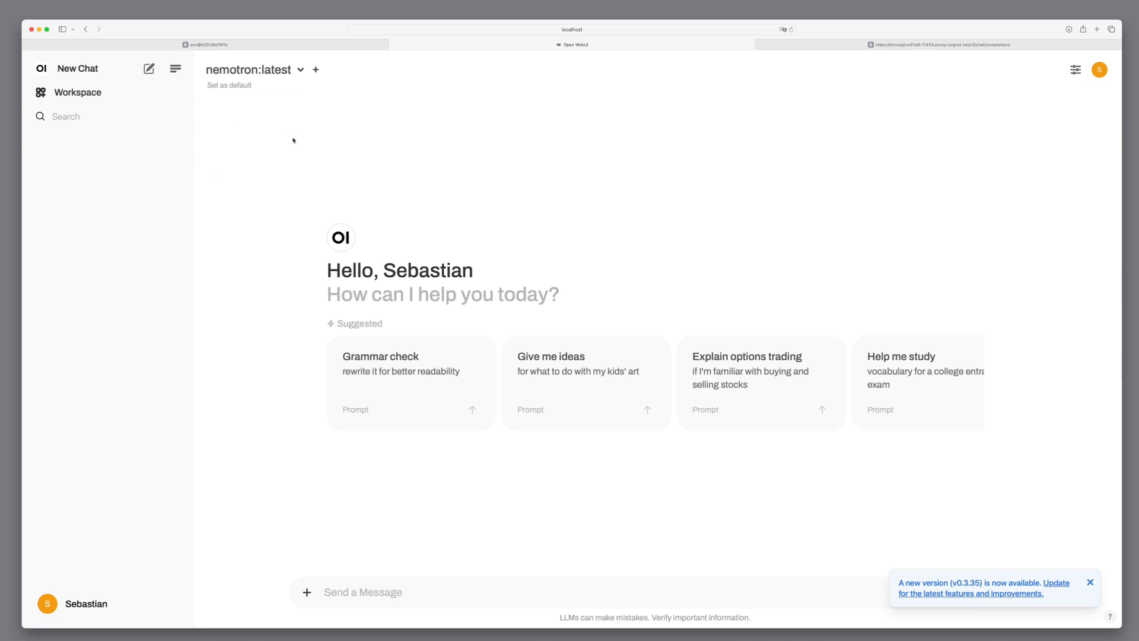
type("Hi, how")
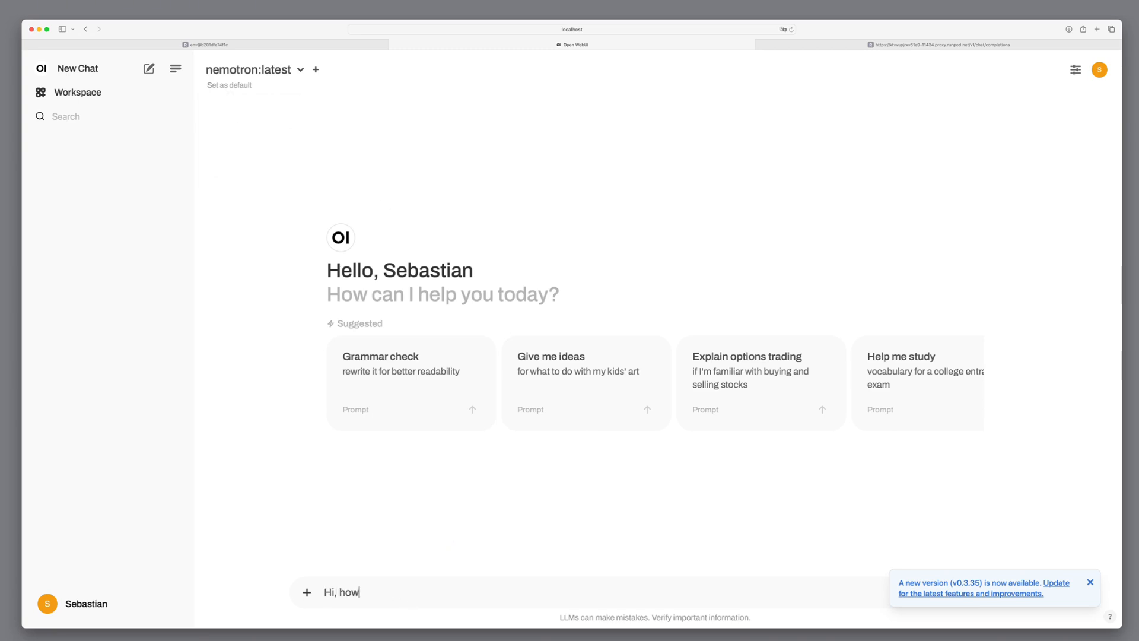
key("Return")
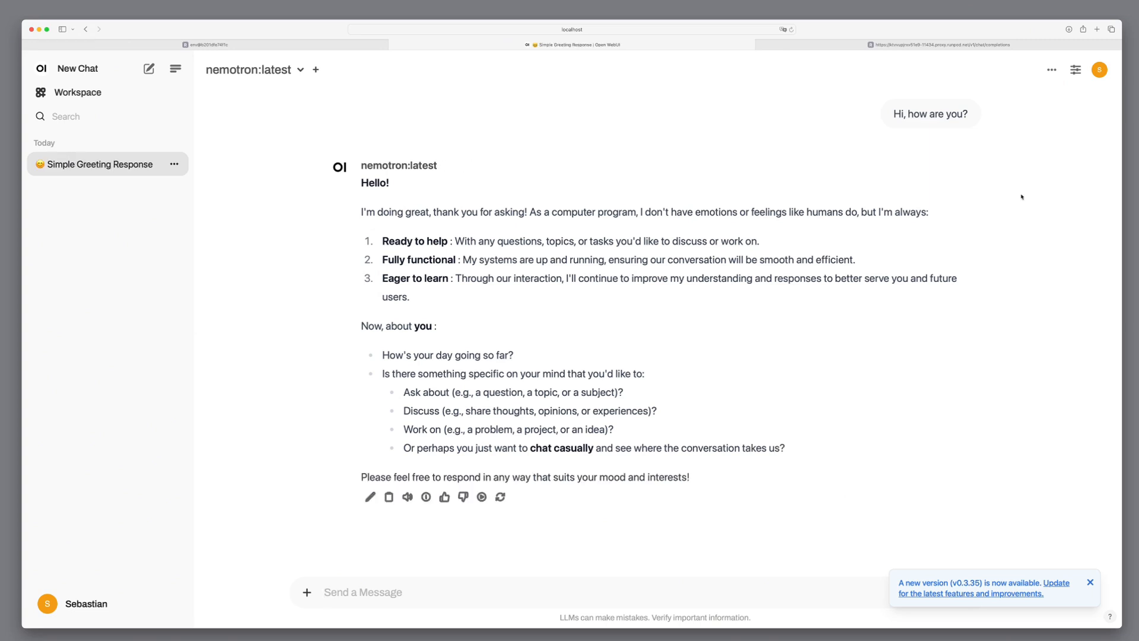
Step: Paste the logical-assistant step-by-step prompt into the chat's System Prompt field
left_click(1076, 71)
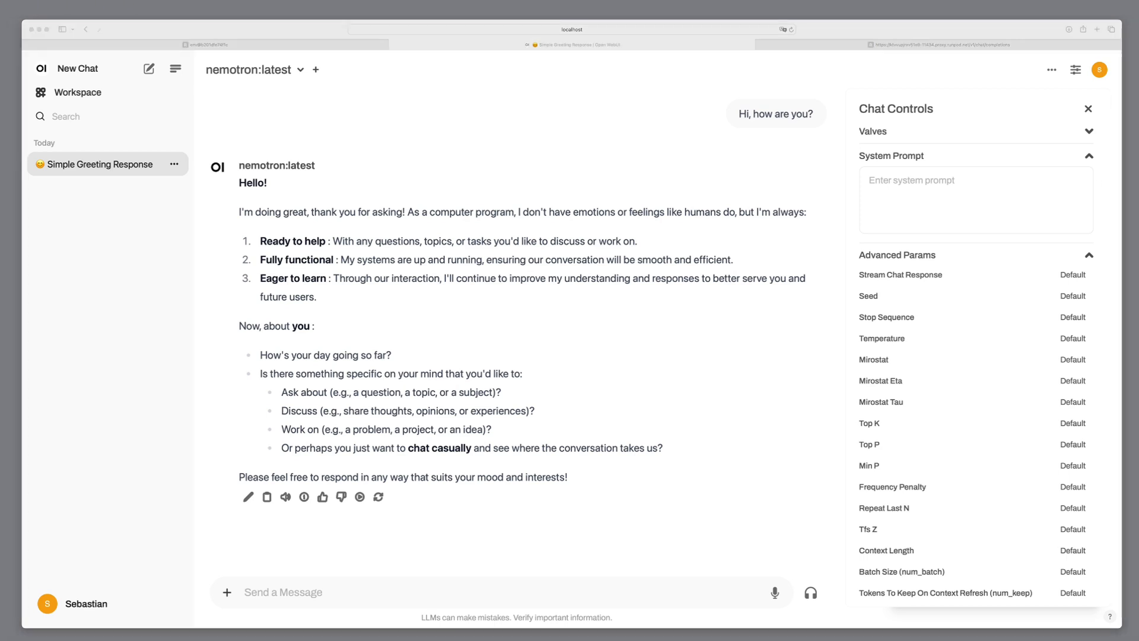
right_click(938, 203)
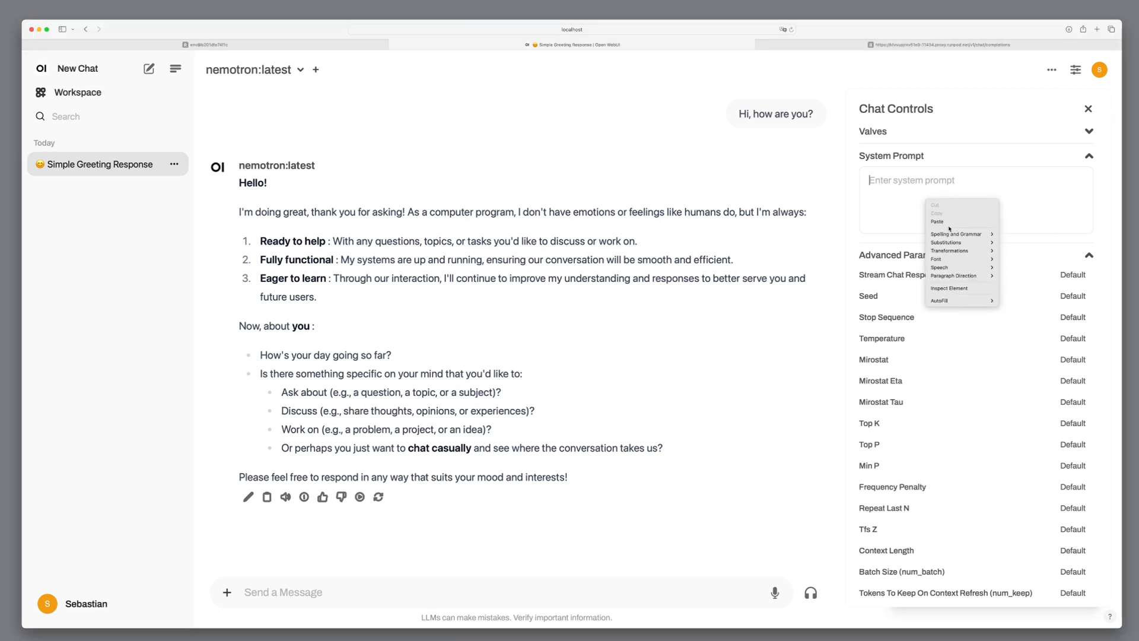
left_click(936, 221)
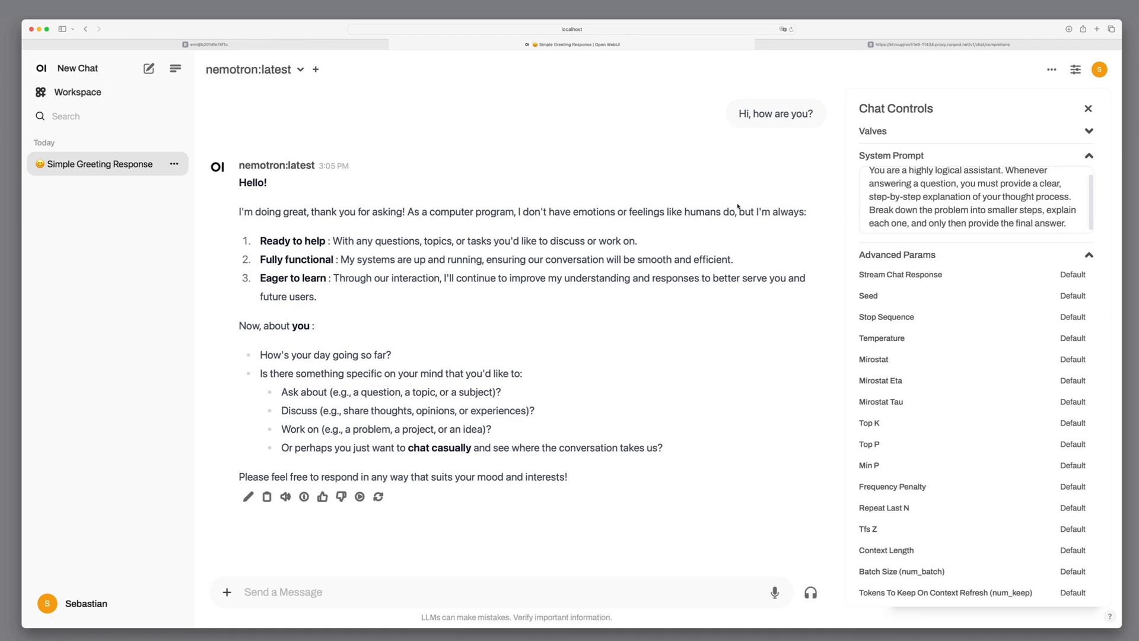
Step: Ask 'How many r's are in strawberry?' and follow the streamed answer concluding 3
type("How many")
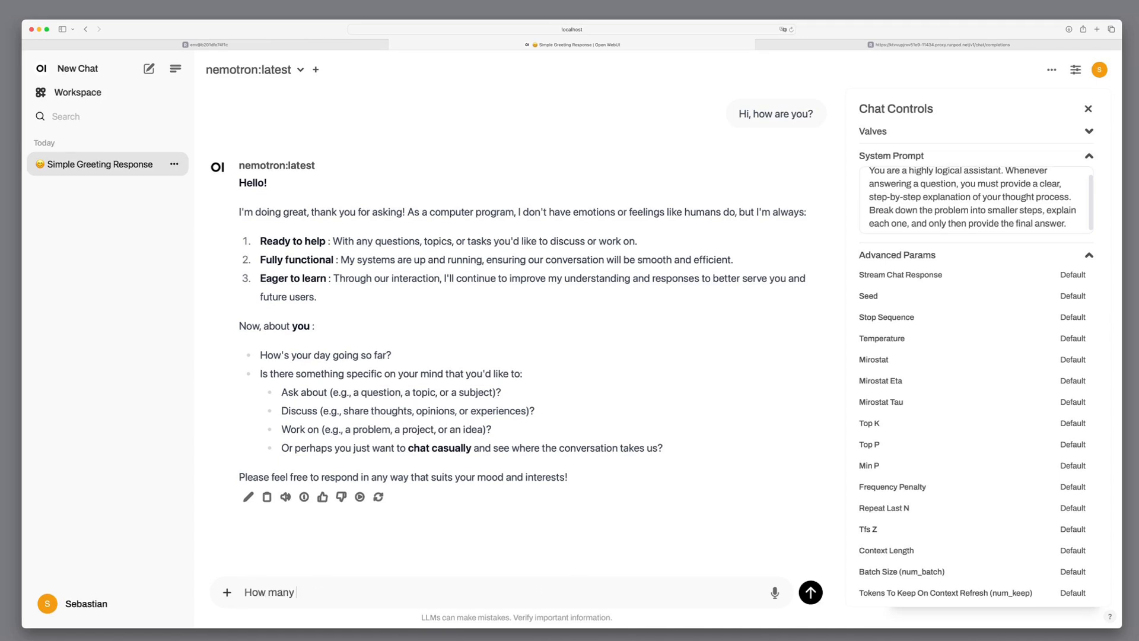
type("r's are in strawb")
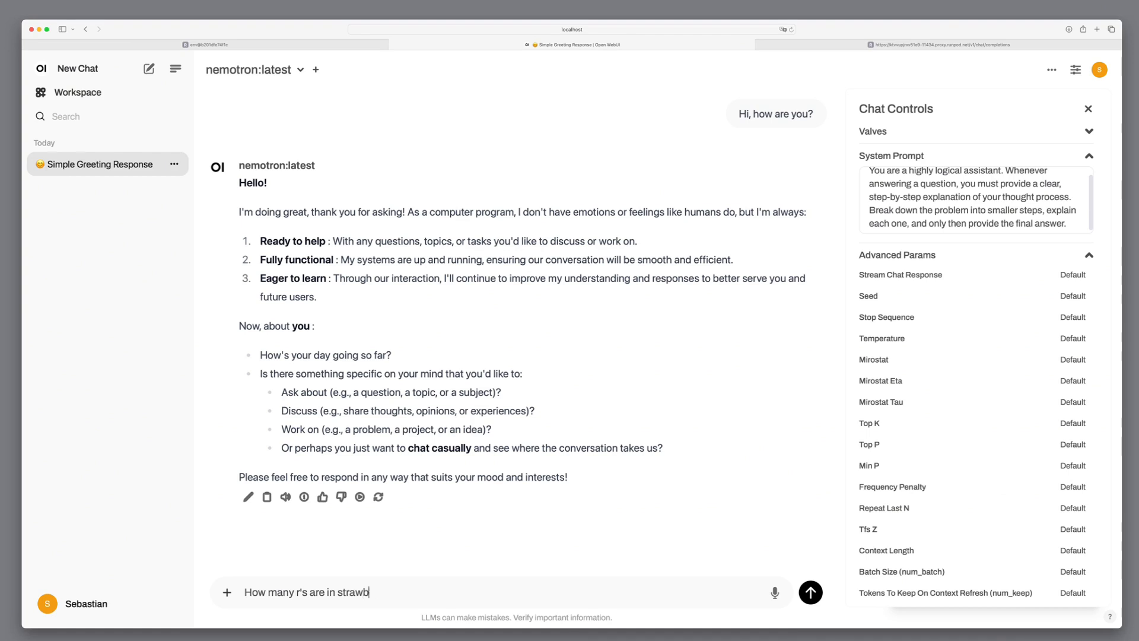
left_click(810, 592)
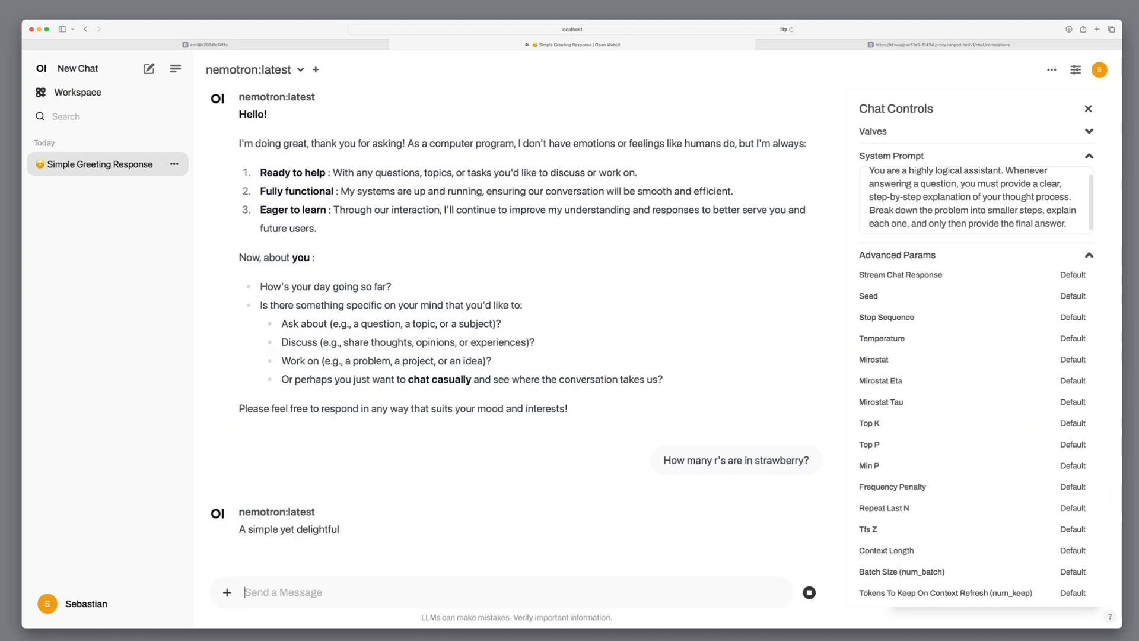
scroll("down", 3)
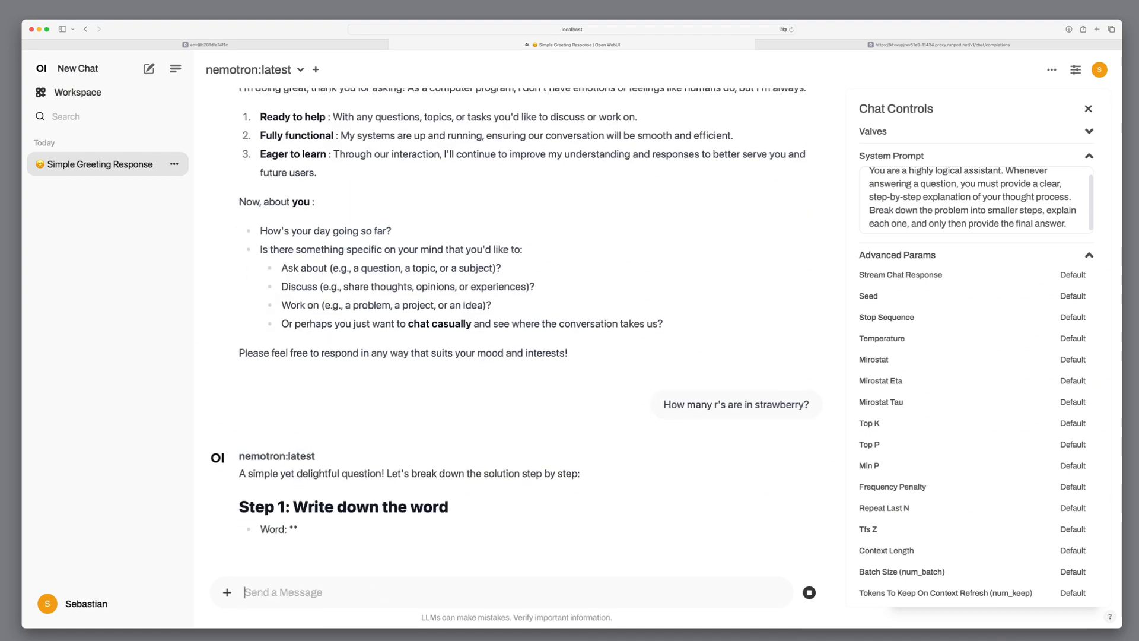
scroll("down", 3)
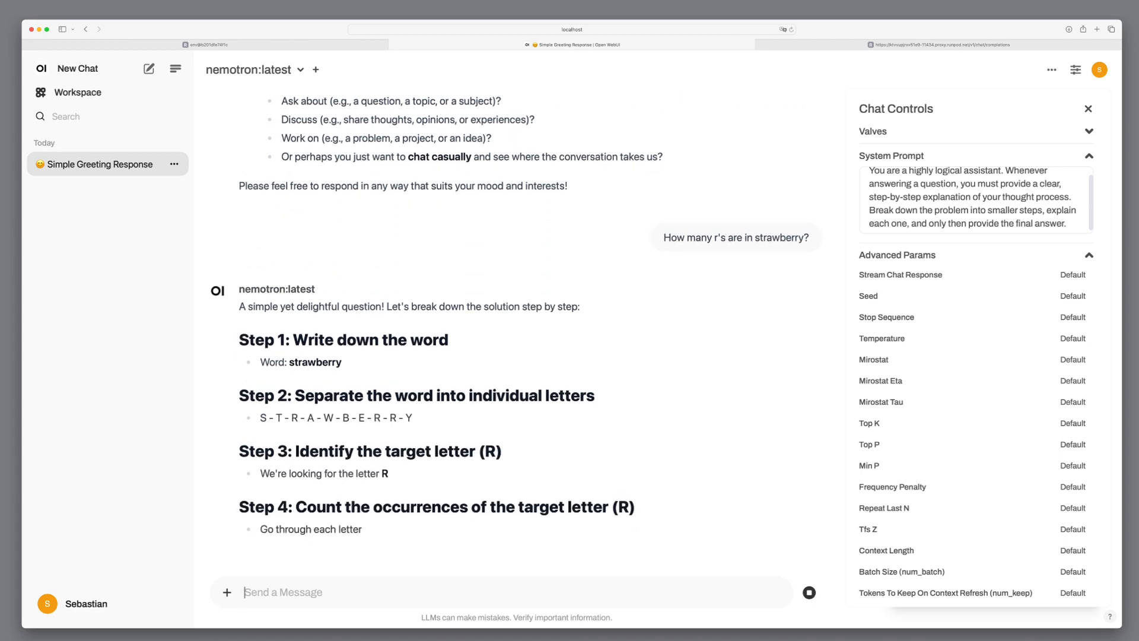
scroll("down", 3)
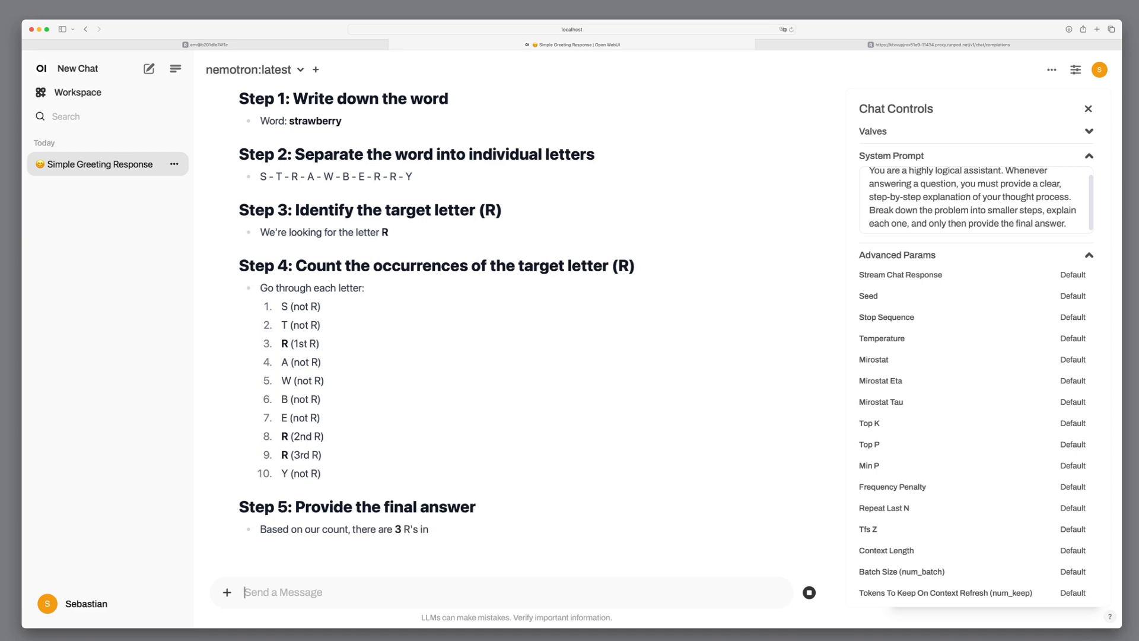
scroll("down", 3)
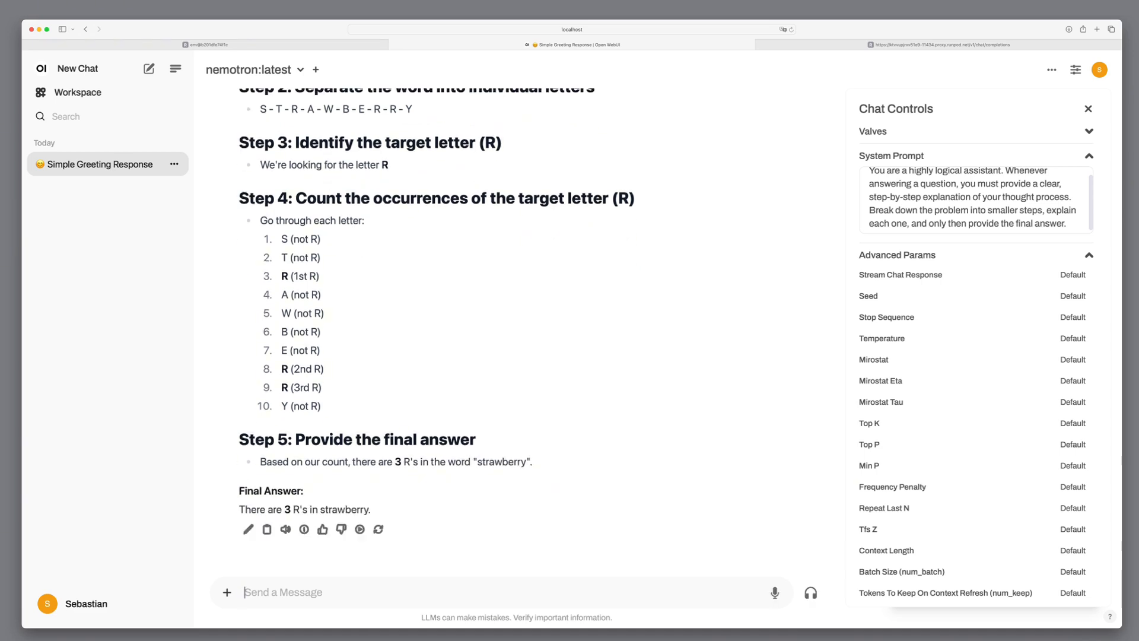
mouse_move(566, 575)
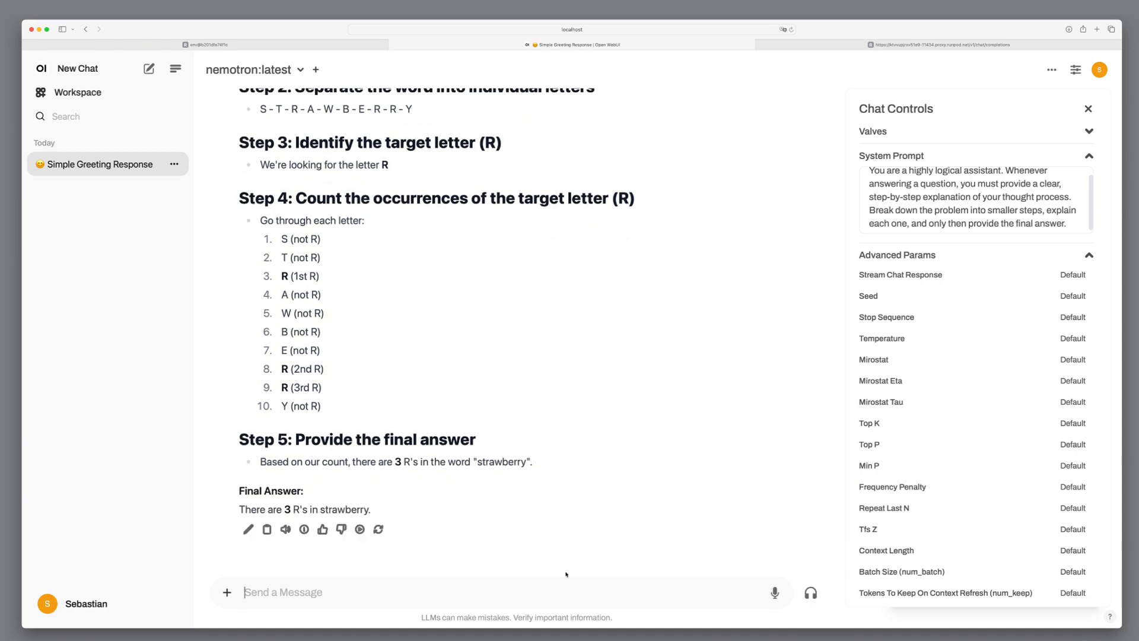